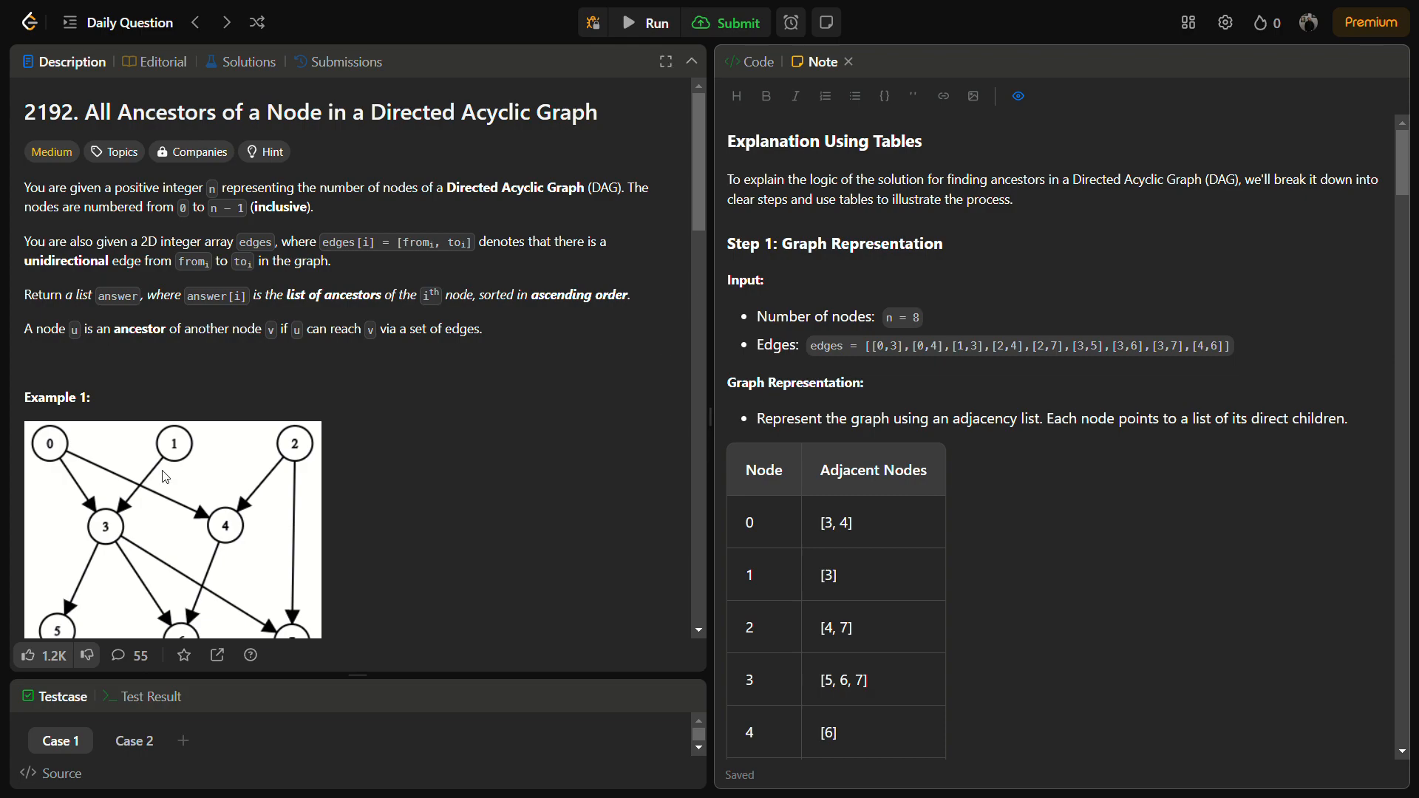
# - Scroll the Note down to the problem's edges list and highlight it
pyautogui.scroll(-3)
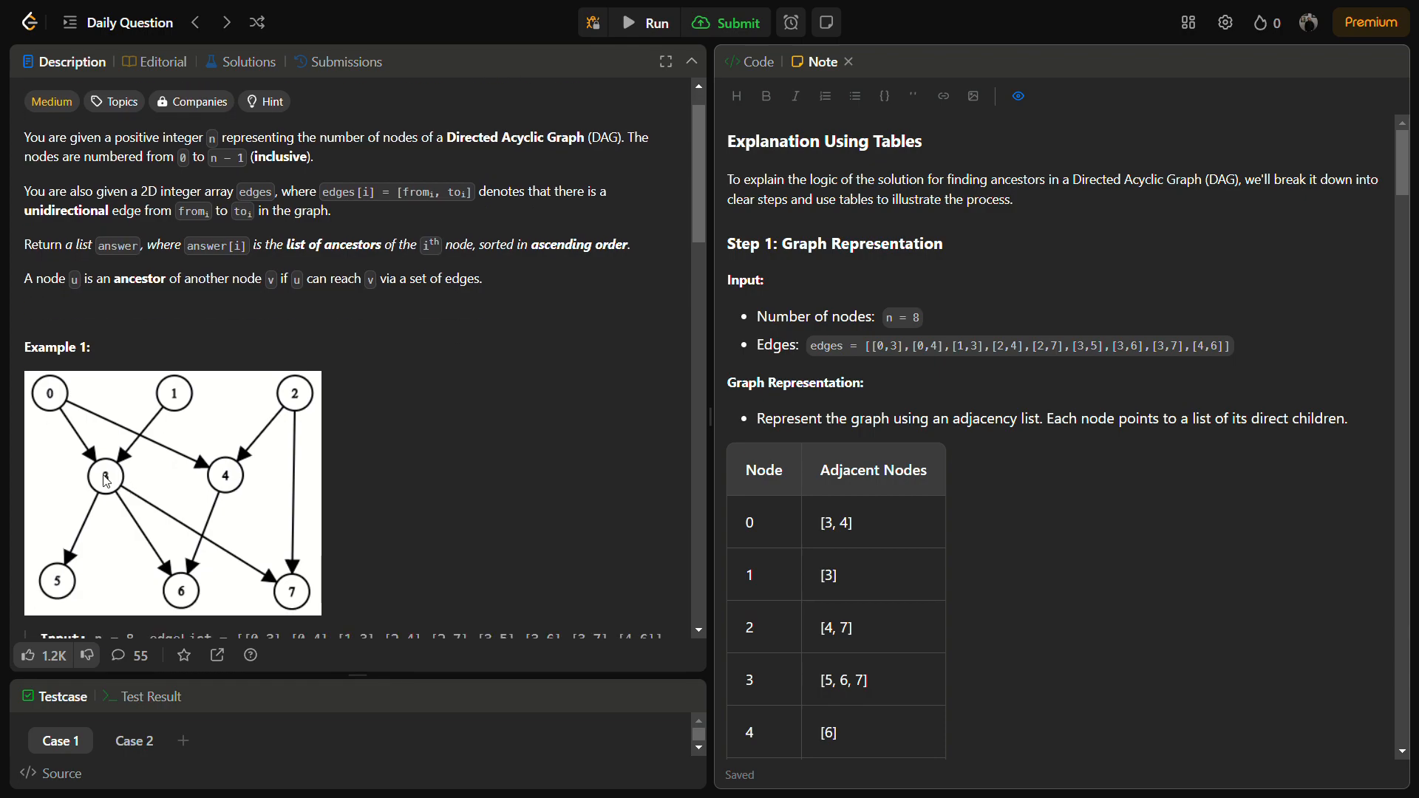
pyautogui.moveTo(82, 383)
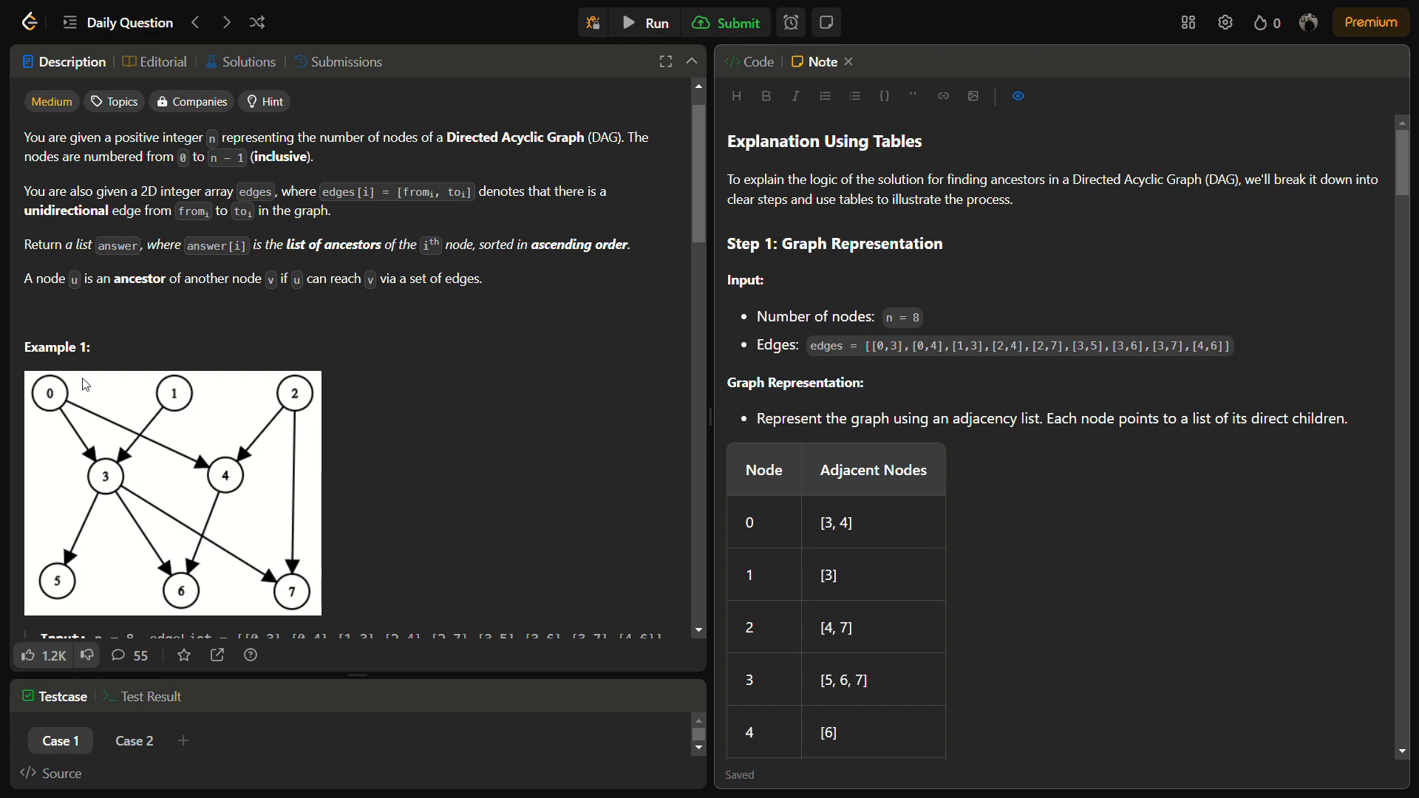
pyautogui.moveTo(193, 593)
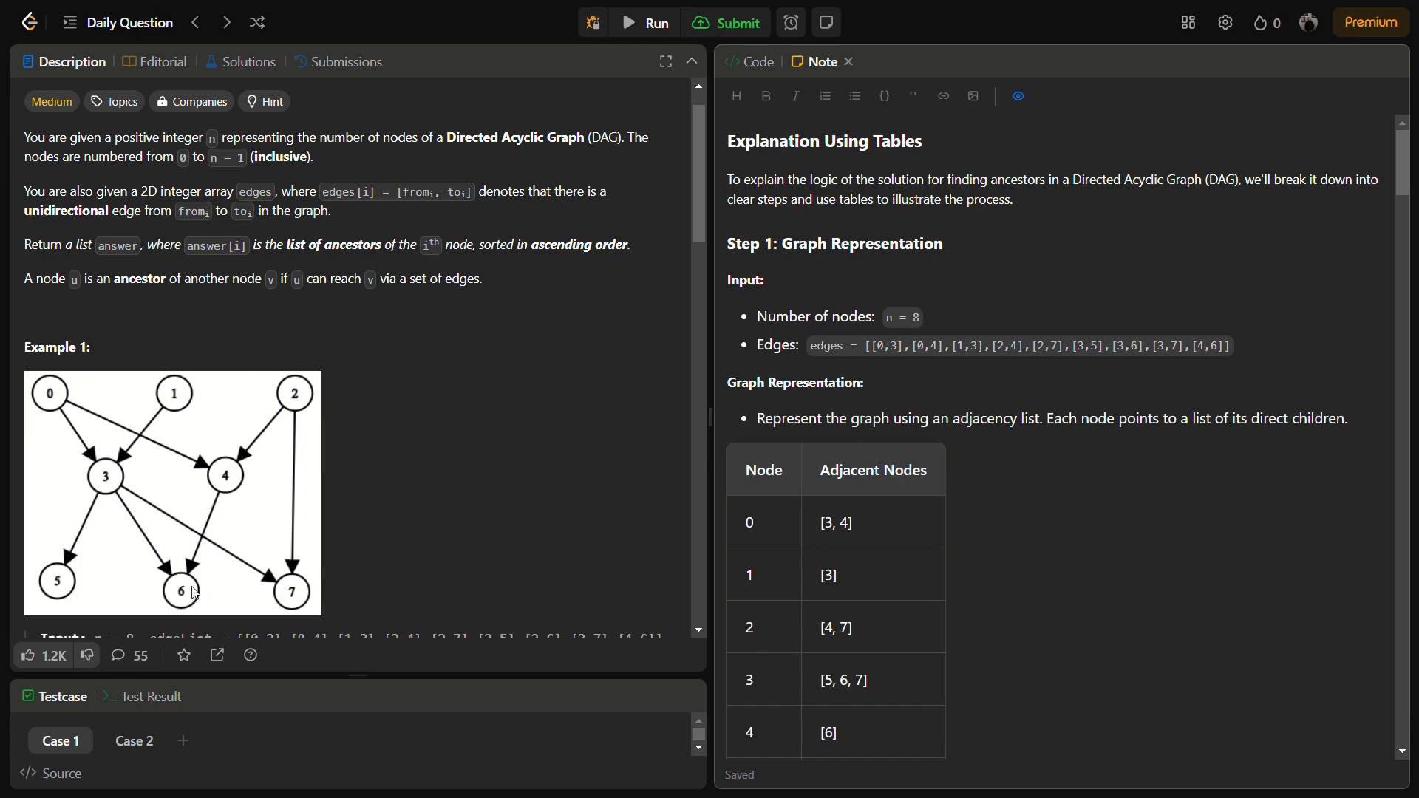
pyautogui.moveTo(105, 468)
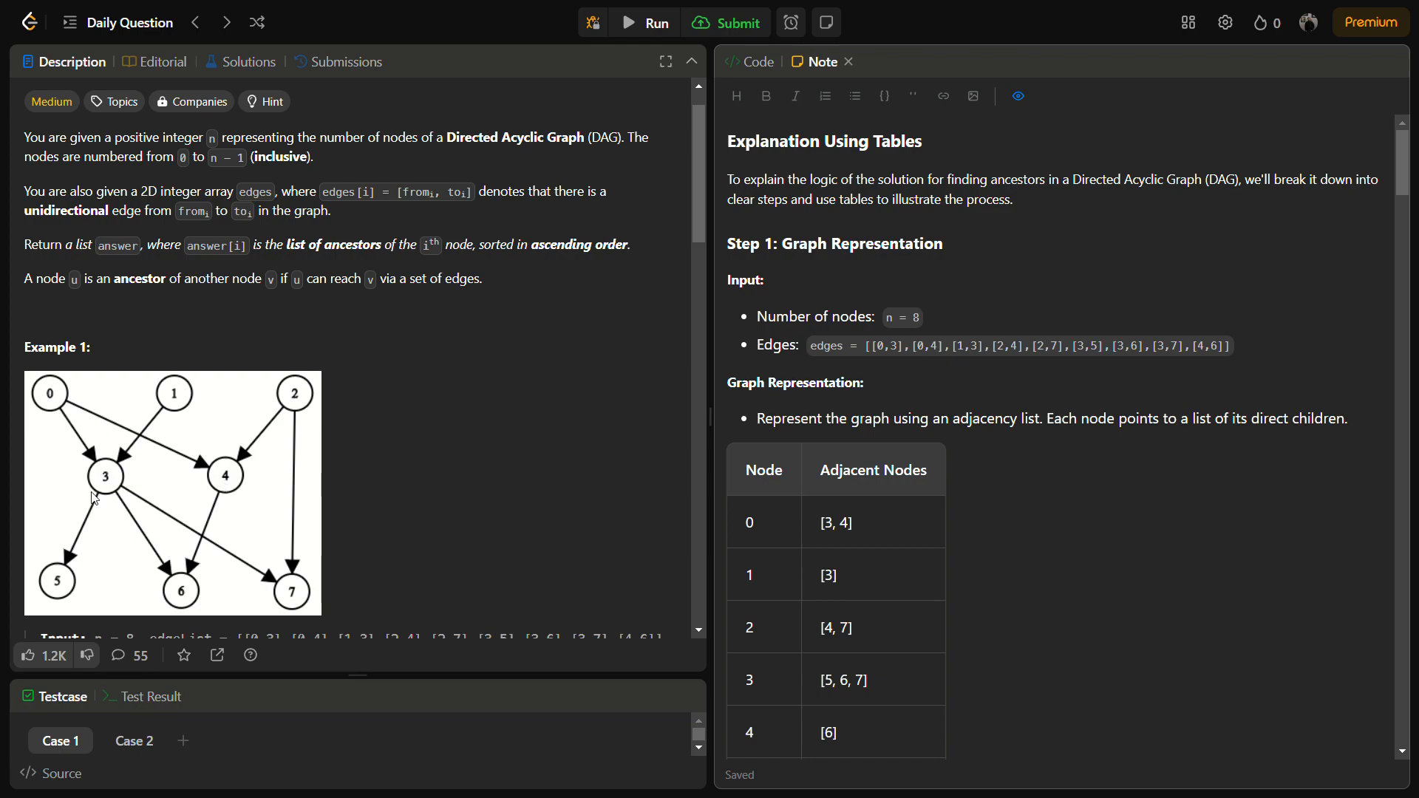
pyautogui.moveTo(317, 403)
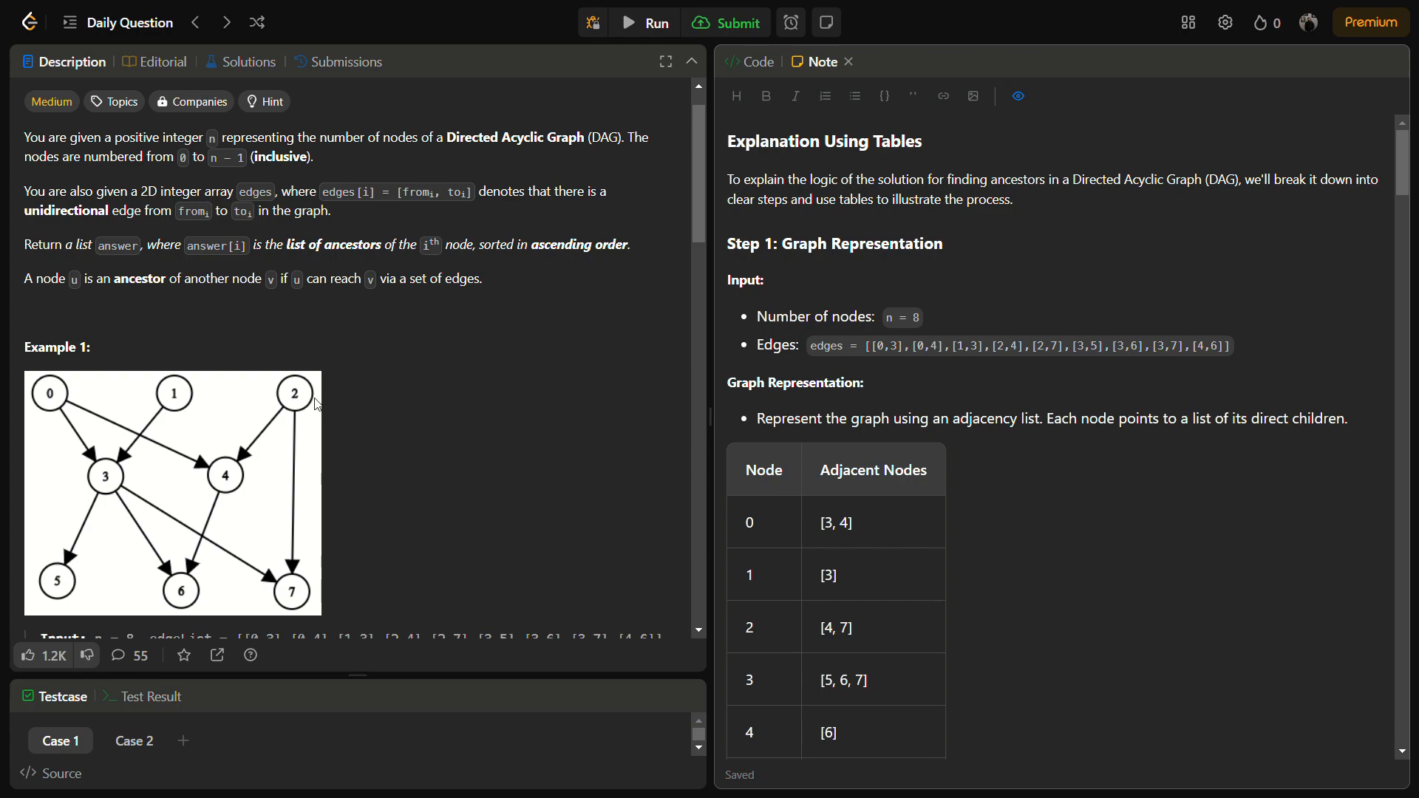
pyautogui.moveTo(88, 407)
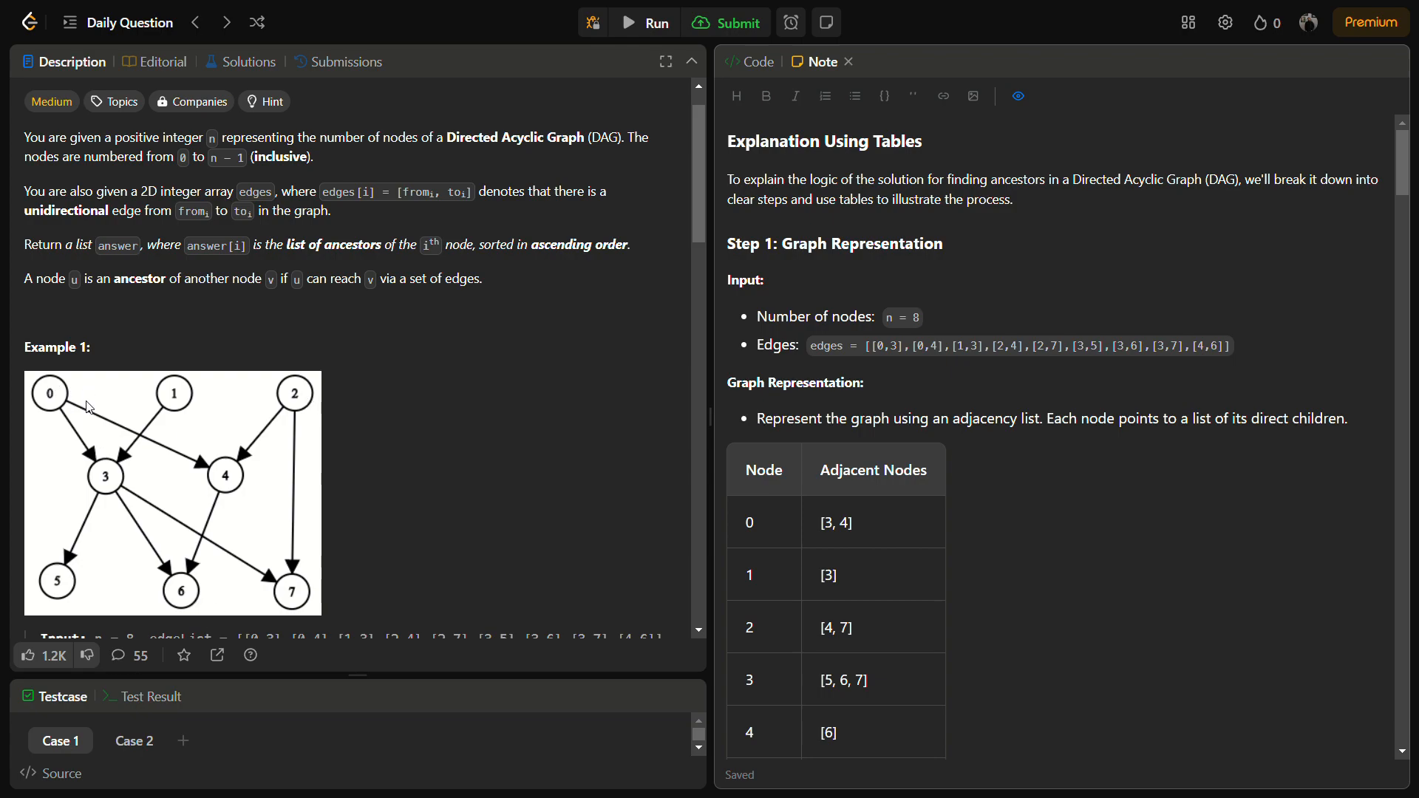
pyautogui.scroll(-3)
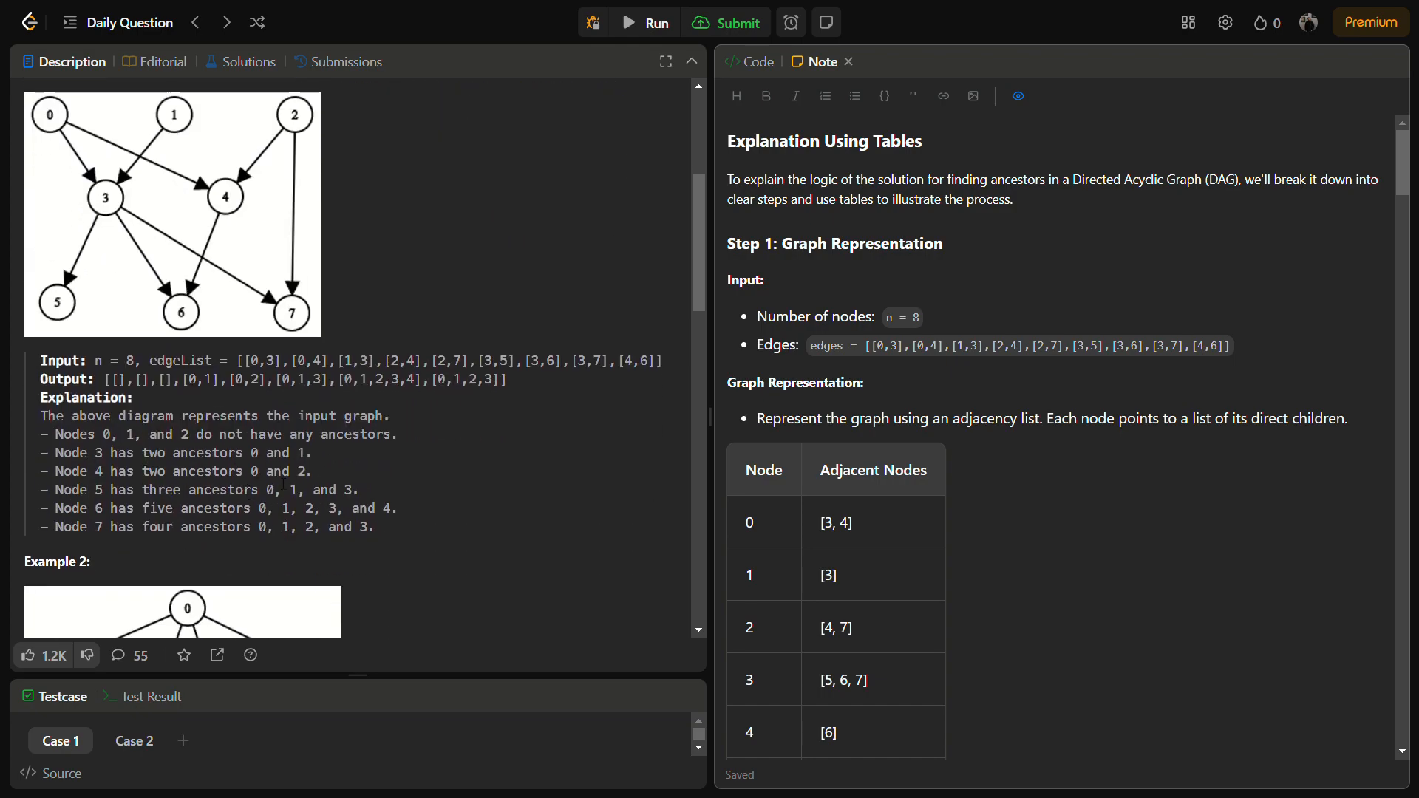
pyautogui.moveTo(259, 508); pyautogui.dragTo(359, 508)
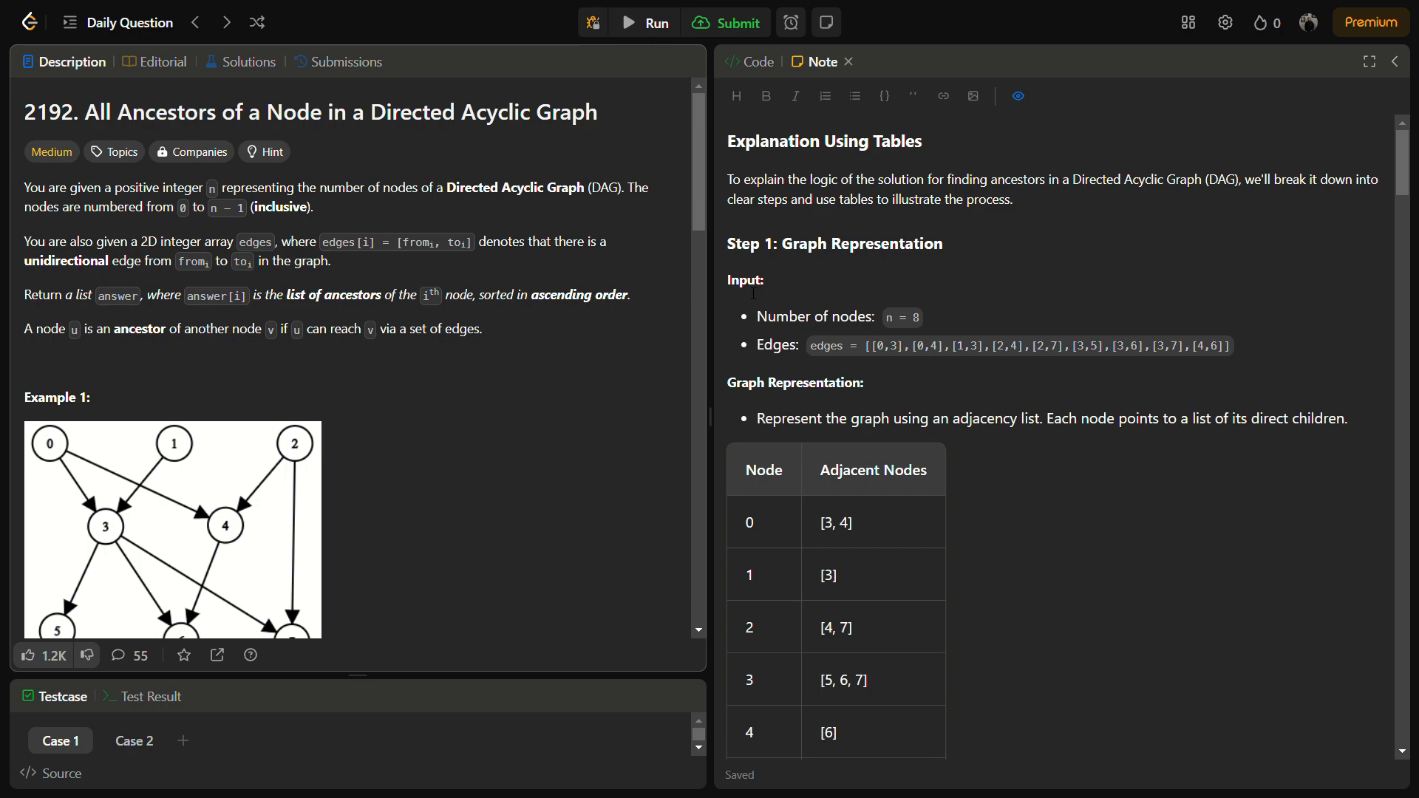
pyautogui.scroll(-3)
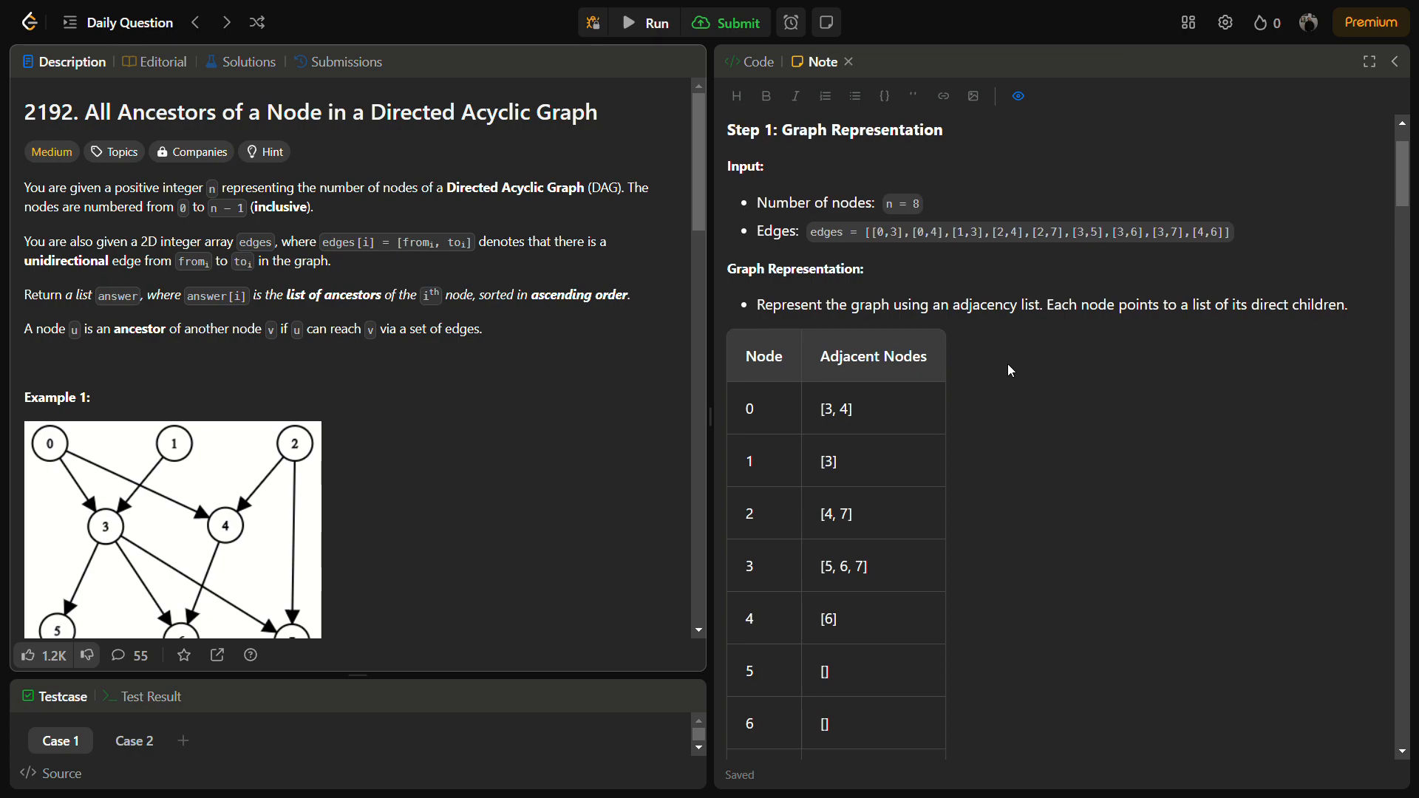
pyautogui.doubleClick(902, 202)
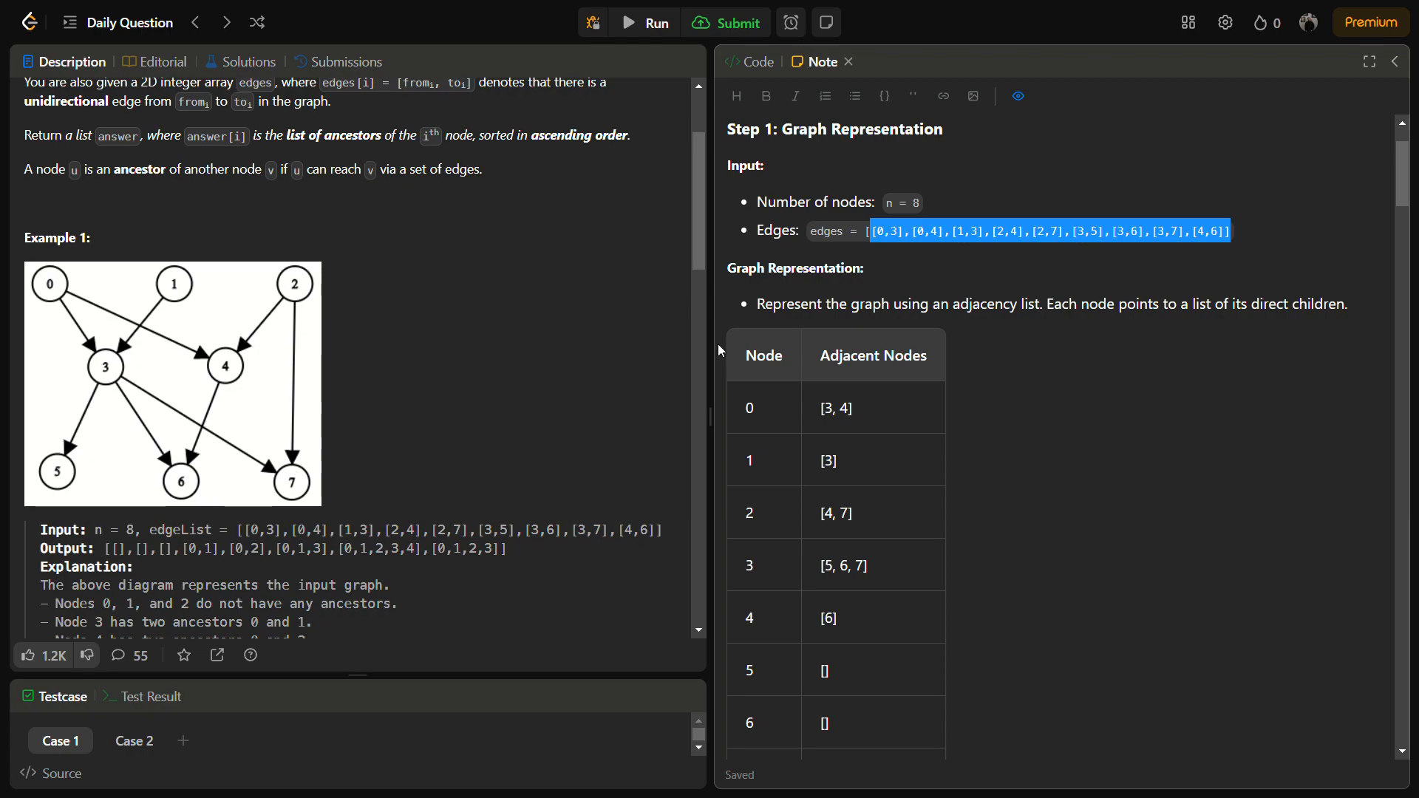
pyautogui.moveTo(1076, 323)
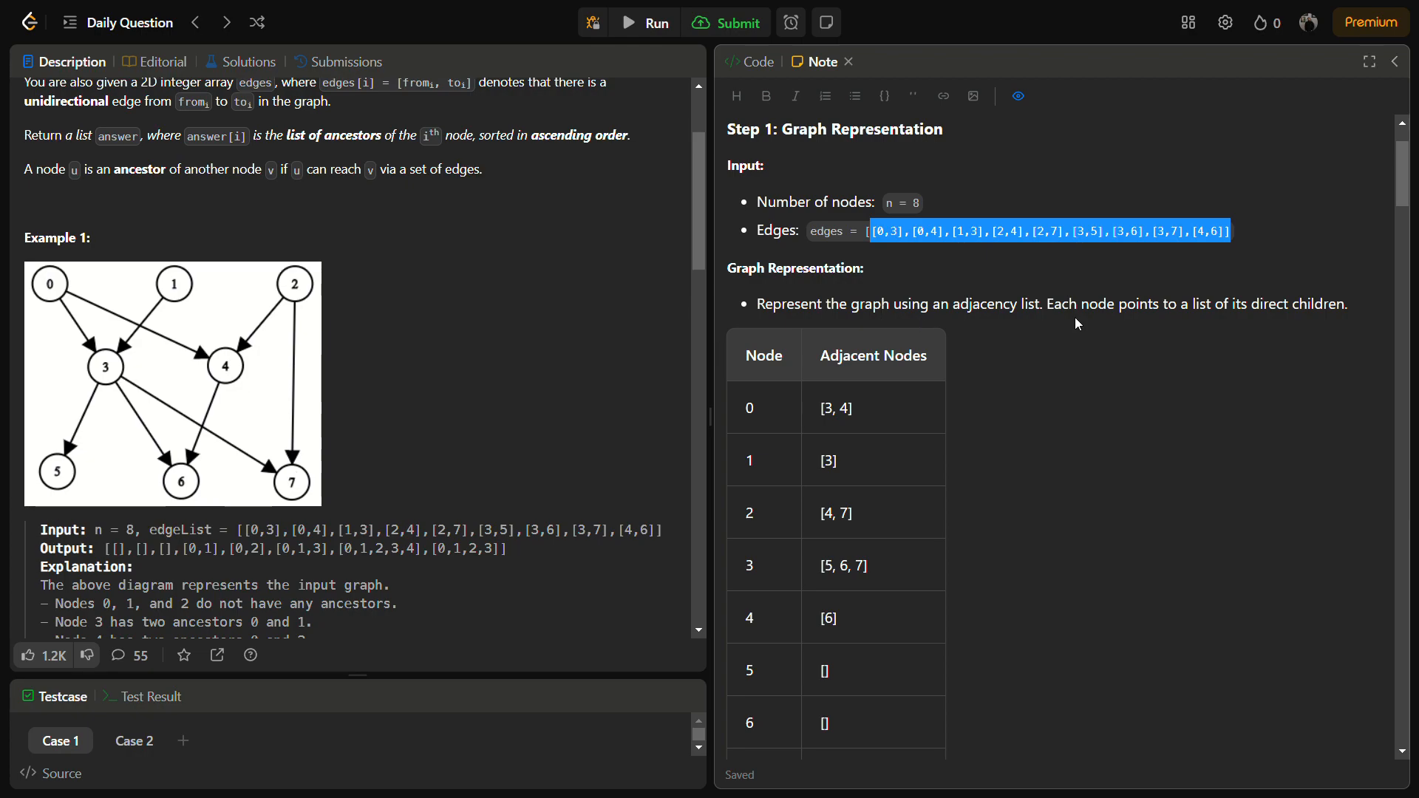
# - Bring the nodes 0–7 adjacency table into view, highlighting node 2
pyautogui.scroll(-3)
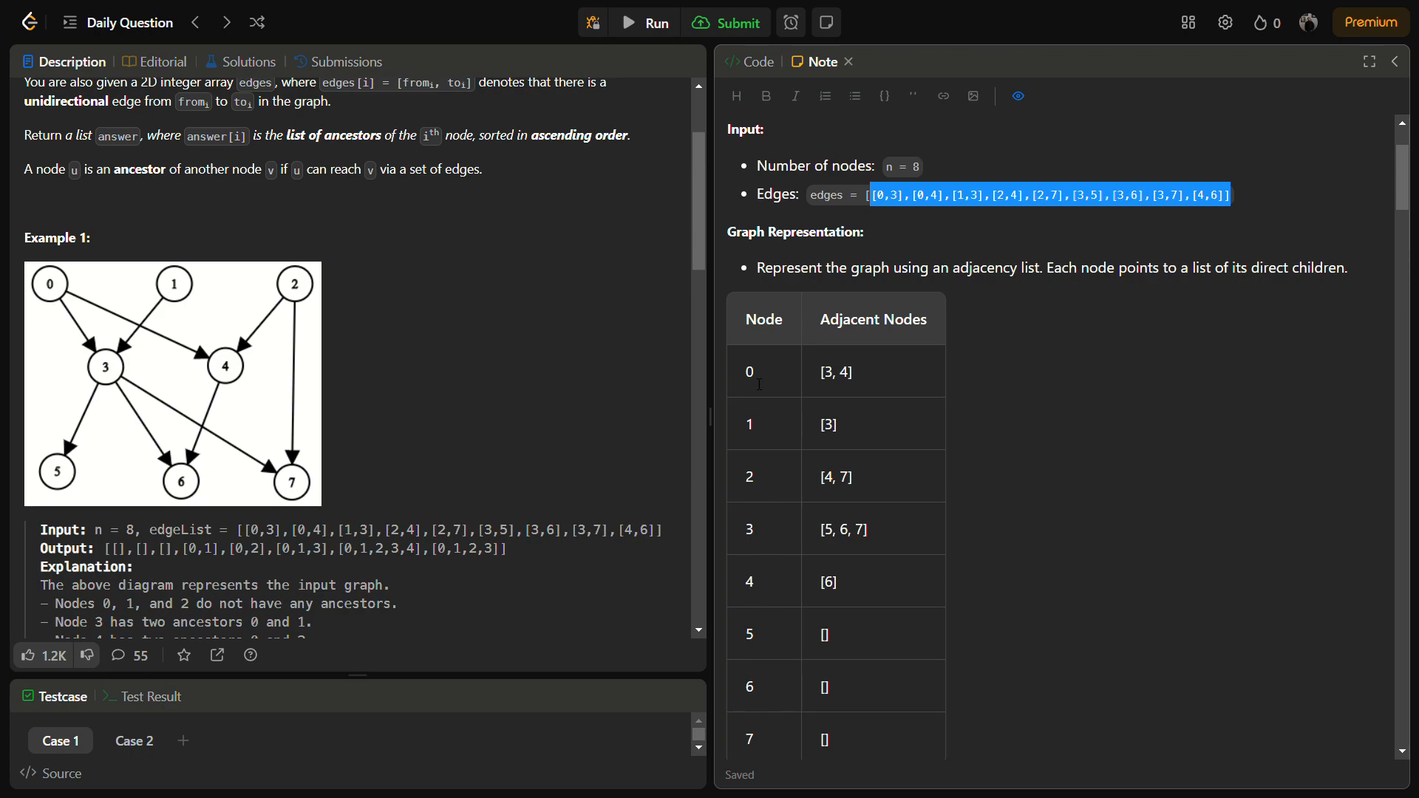
pyautogui.doubleClick(749, 371)
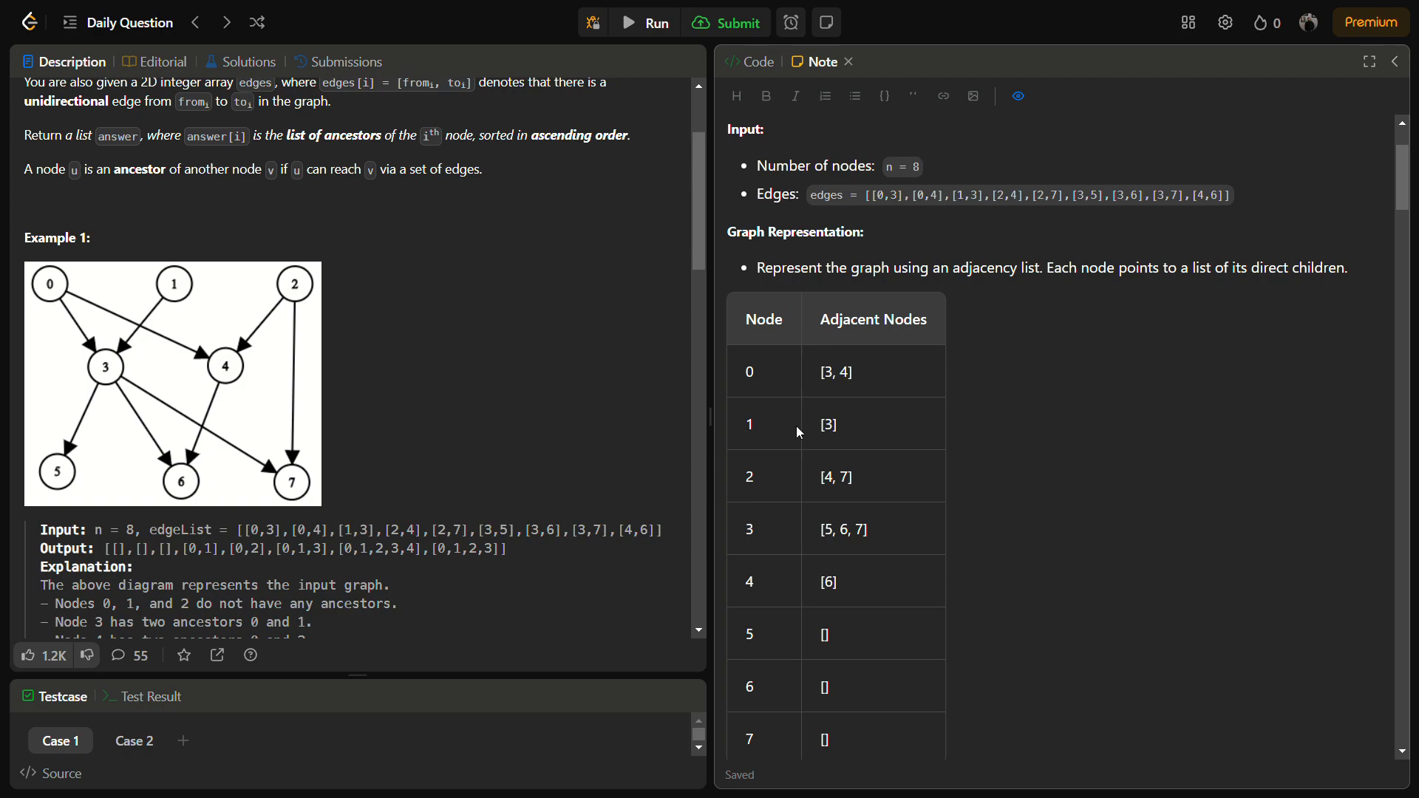
pyautogui.doubleClick(749, 477)
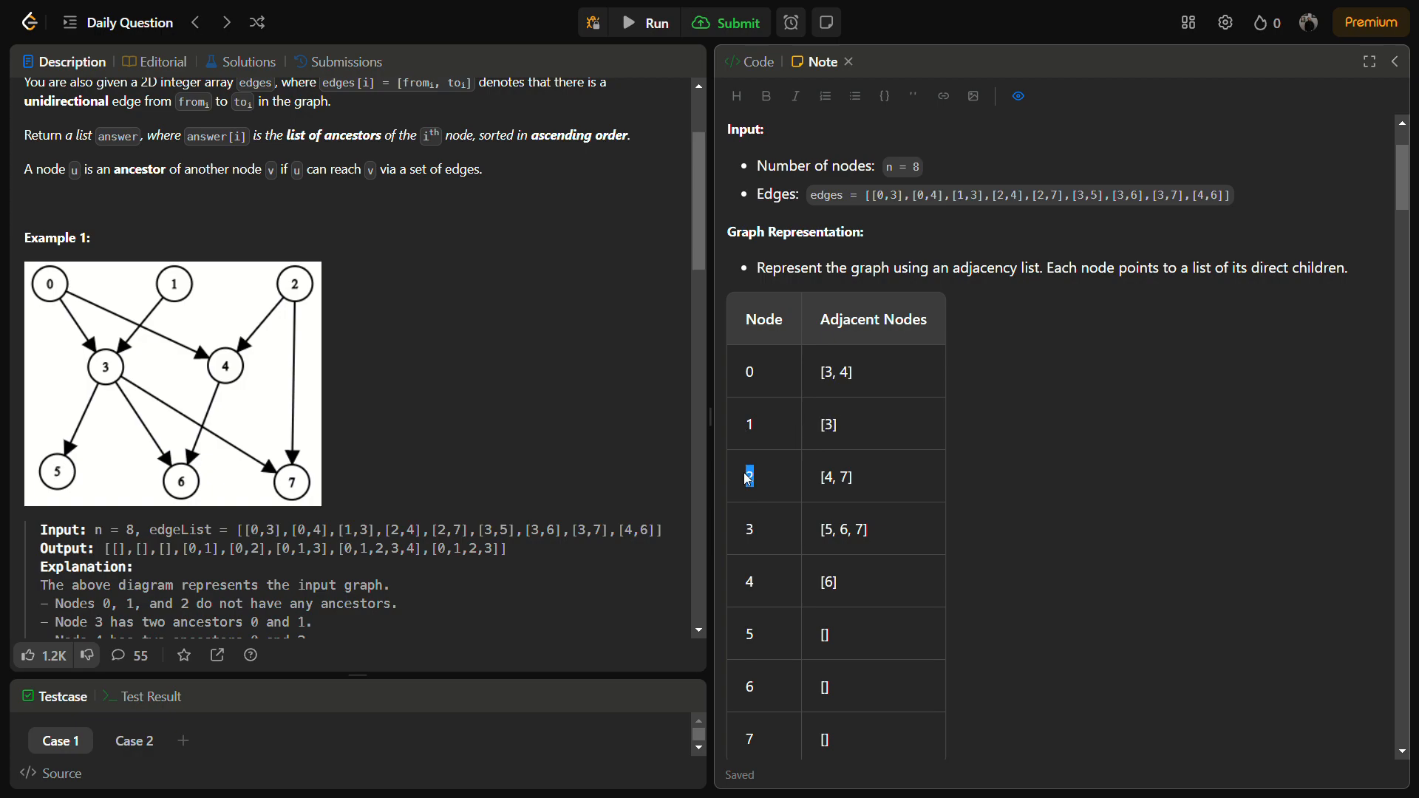
pyautogui.scroll(-3)
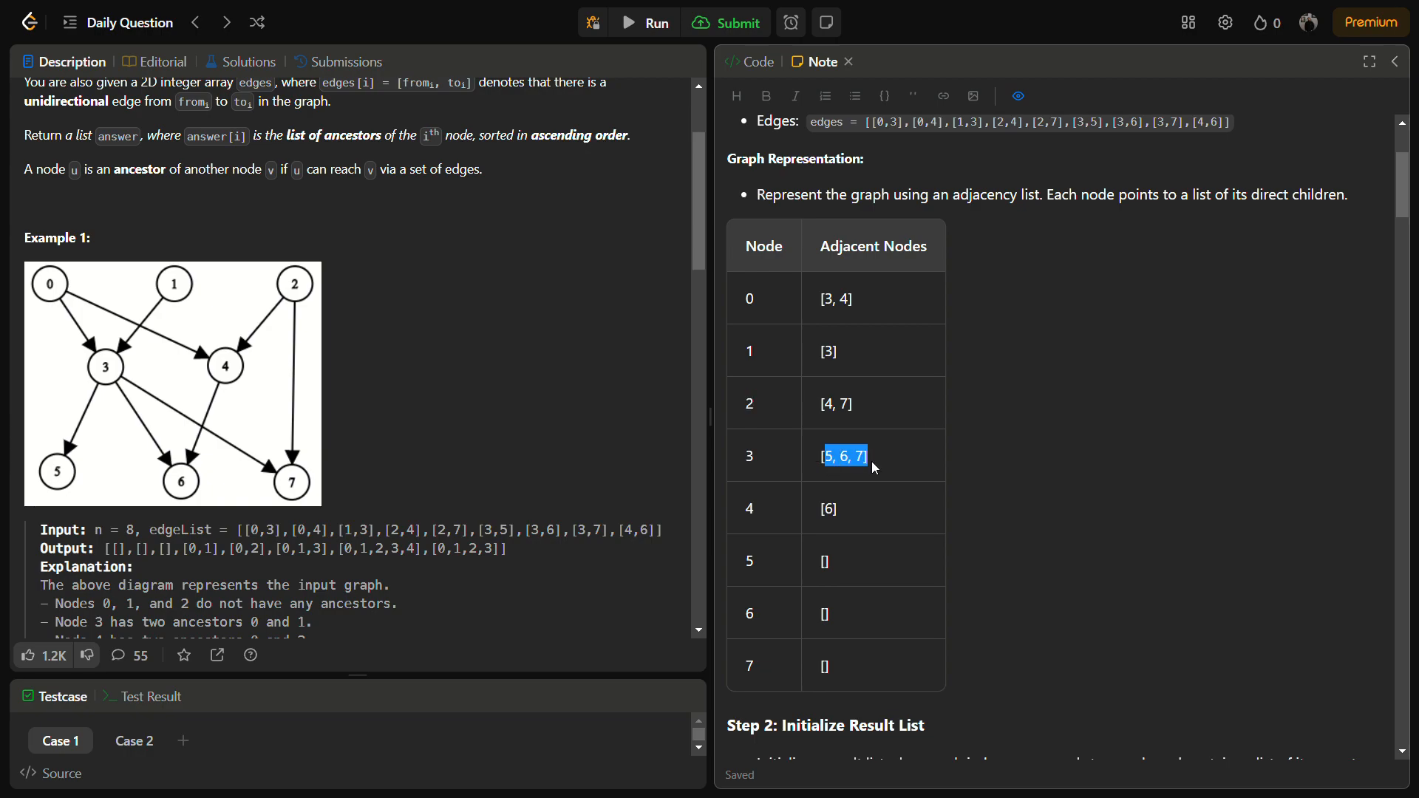
pyautogui.moveTo(841, 503)
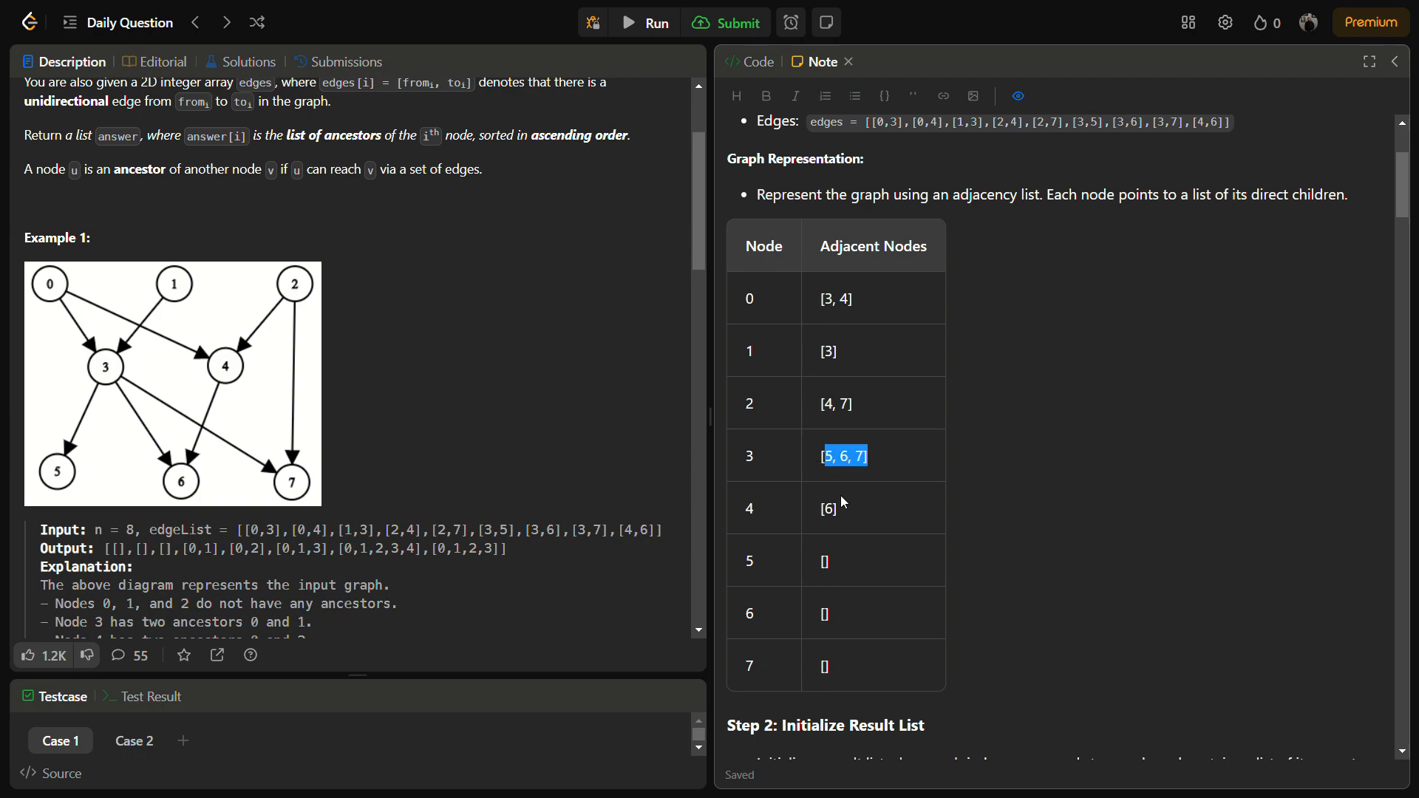
pyautogui.scroll(-3)
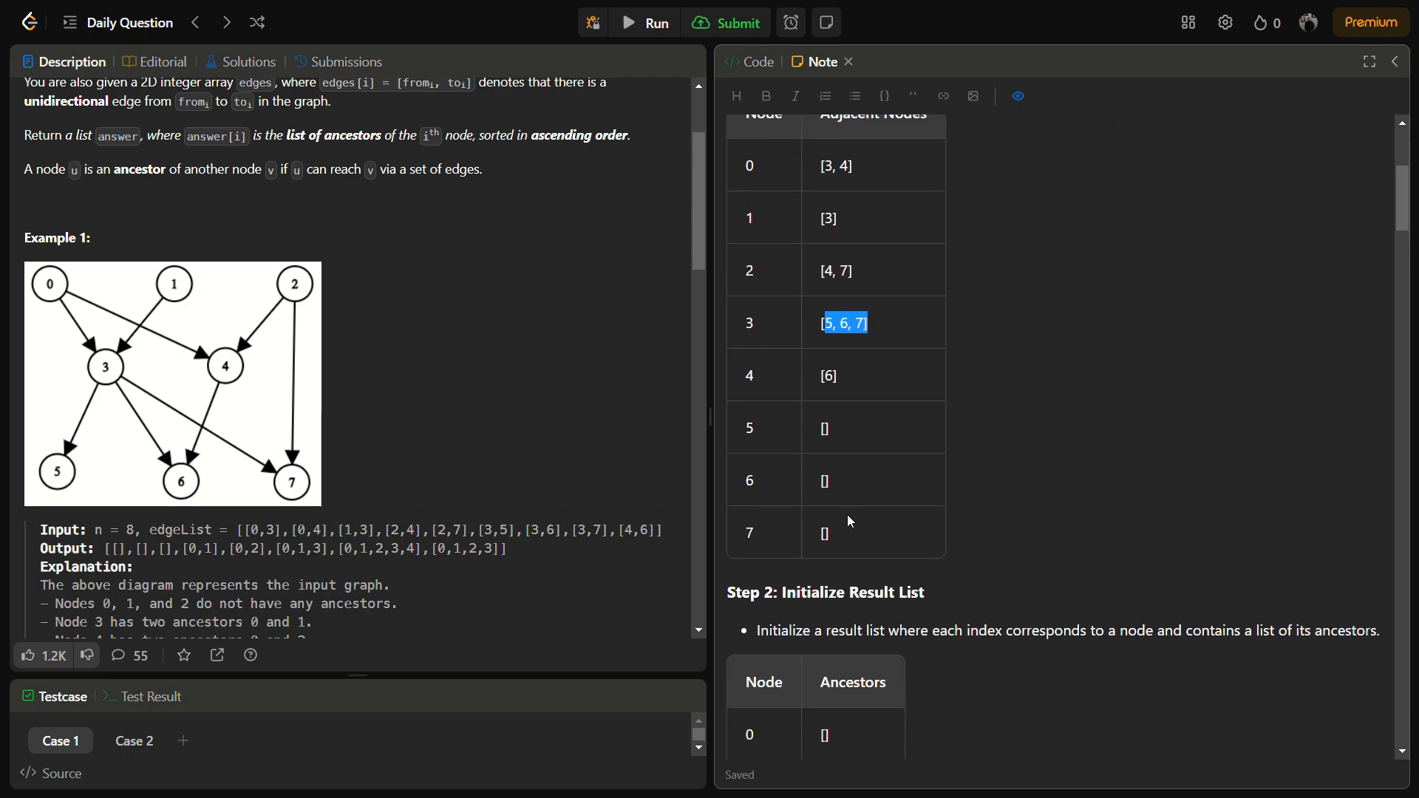
# - Scroll past Step 2 to the Step 3 DFS trace from Node 0
pyautogui.scroll(-3)
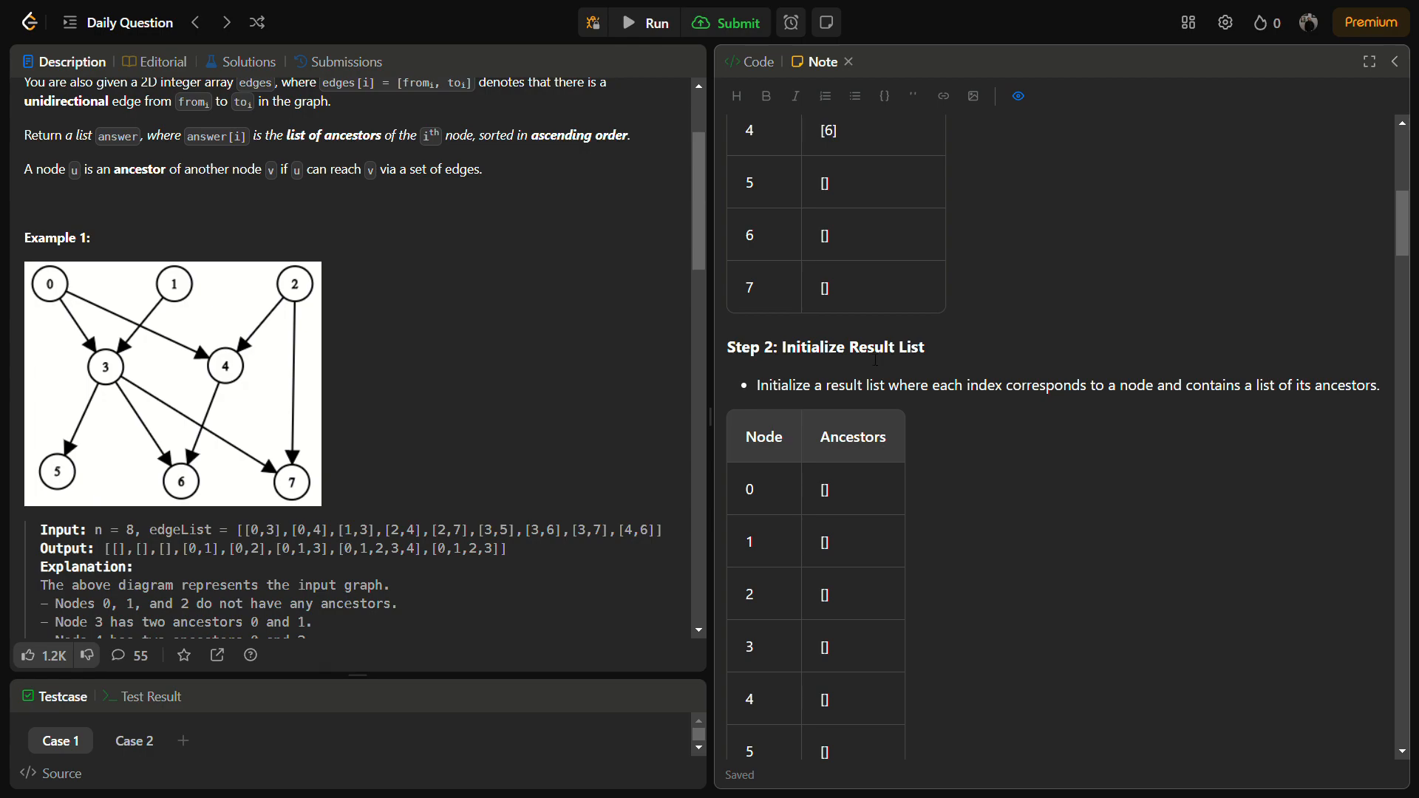
pyautogui.scroll(-3)
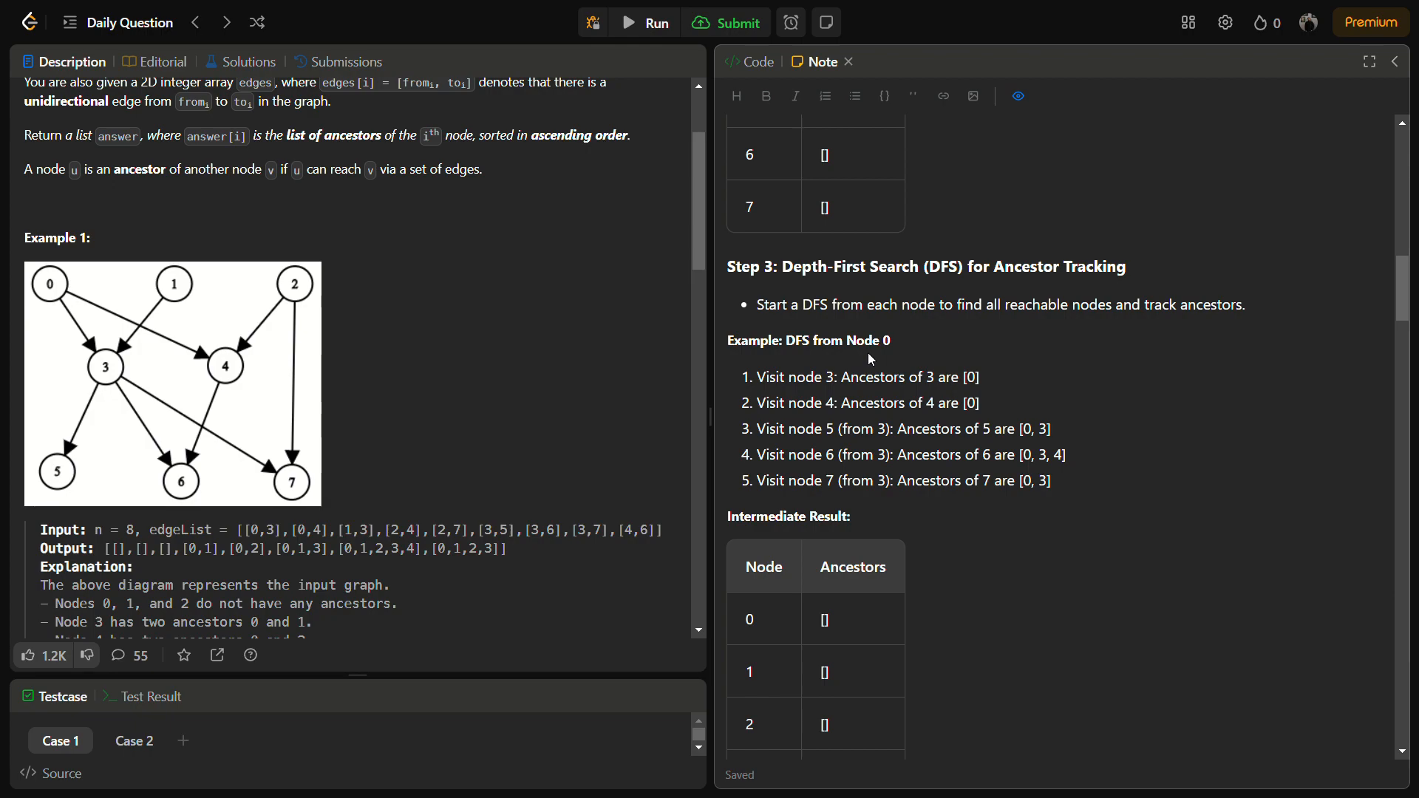
pyautogui.moveTo(754, 305); pyautogui.dragTo(851, 306)
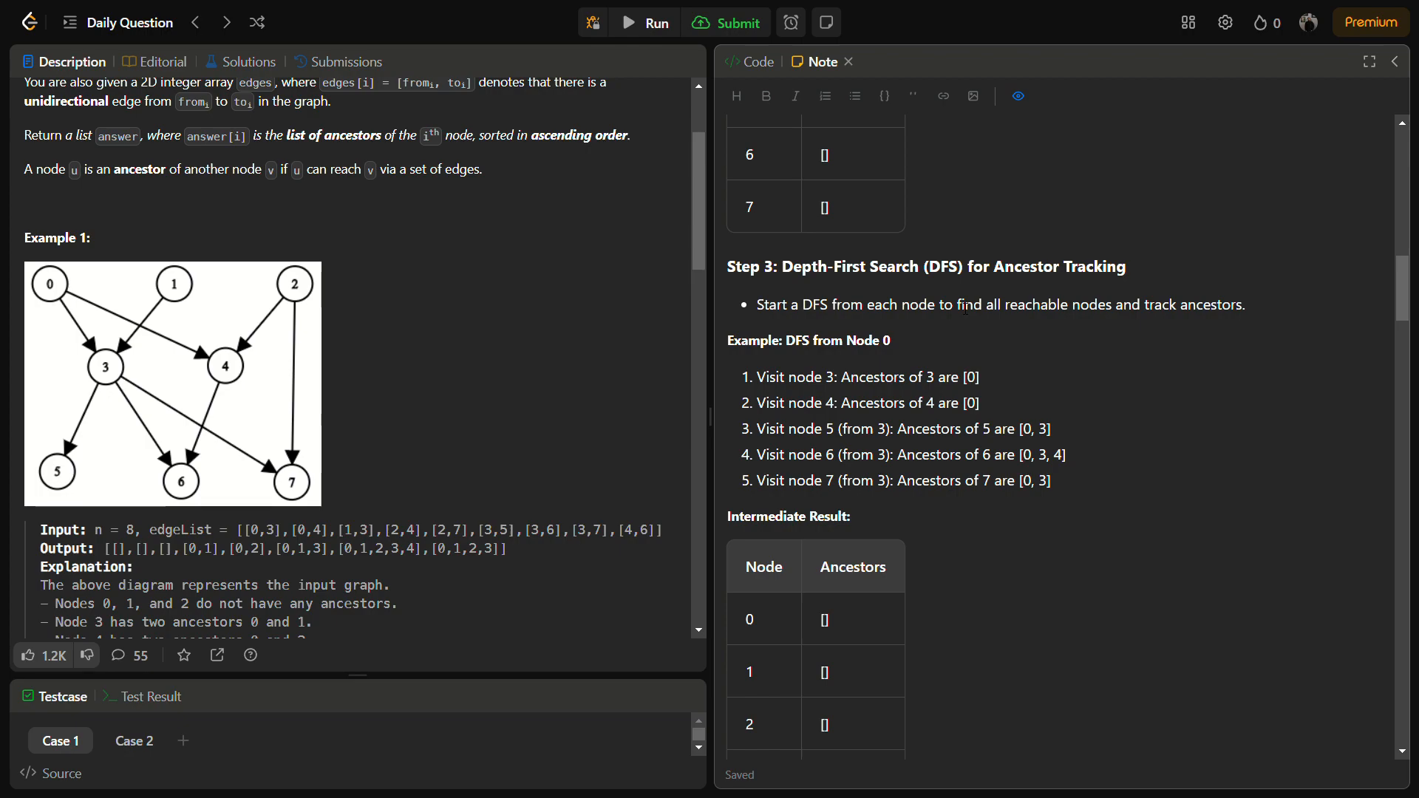
pyautogui.moveTo(758, 376); pyautogui.dragTo(924, 376)
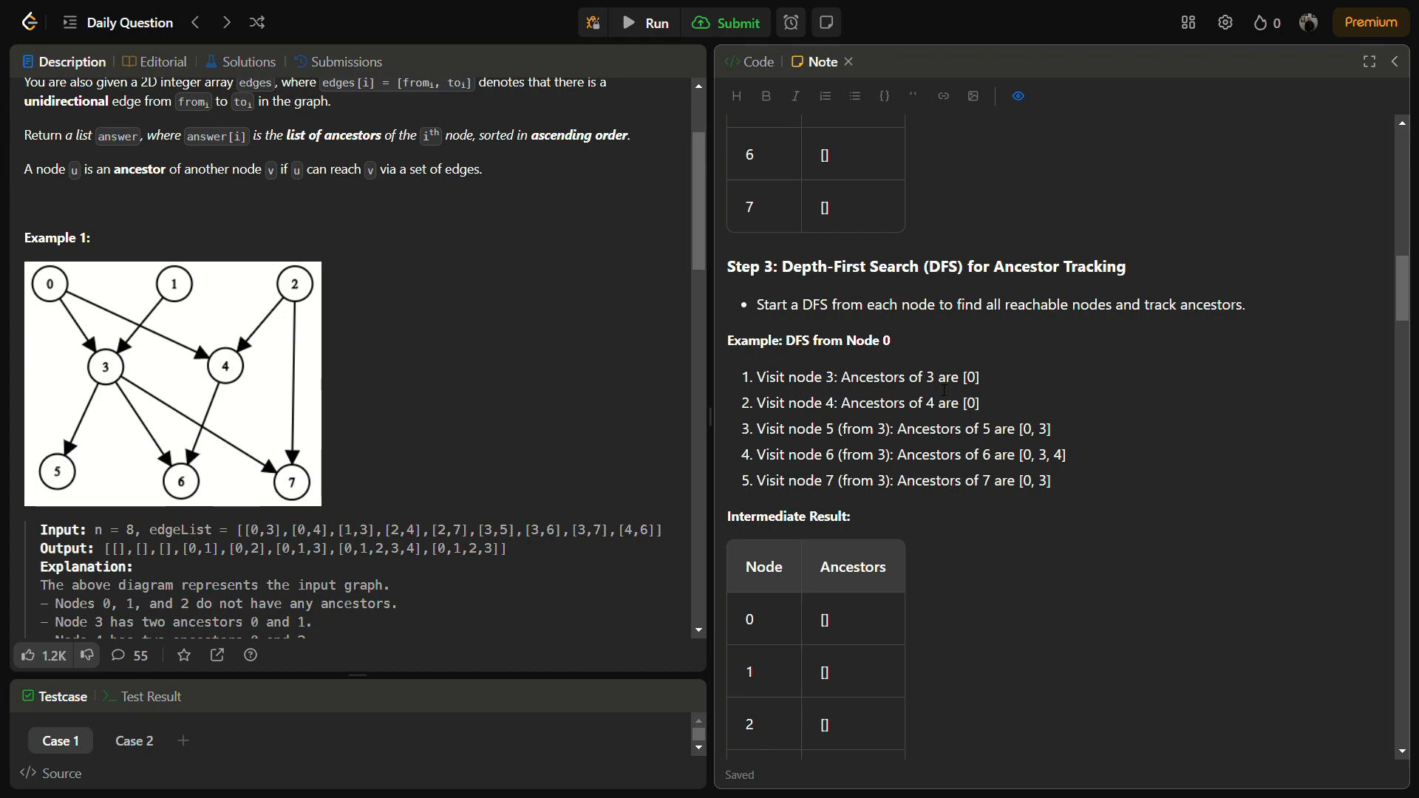
pyautogui.moveTo(836, 403); pyautogui.dragTo(979, 403)
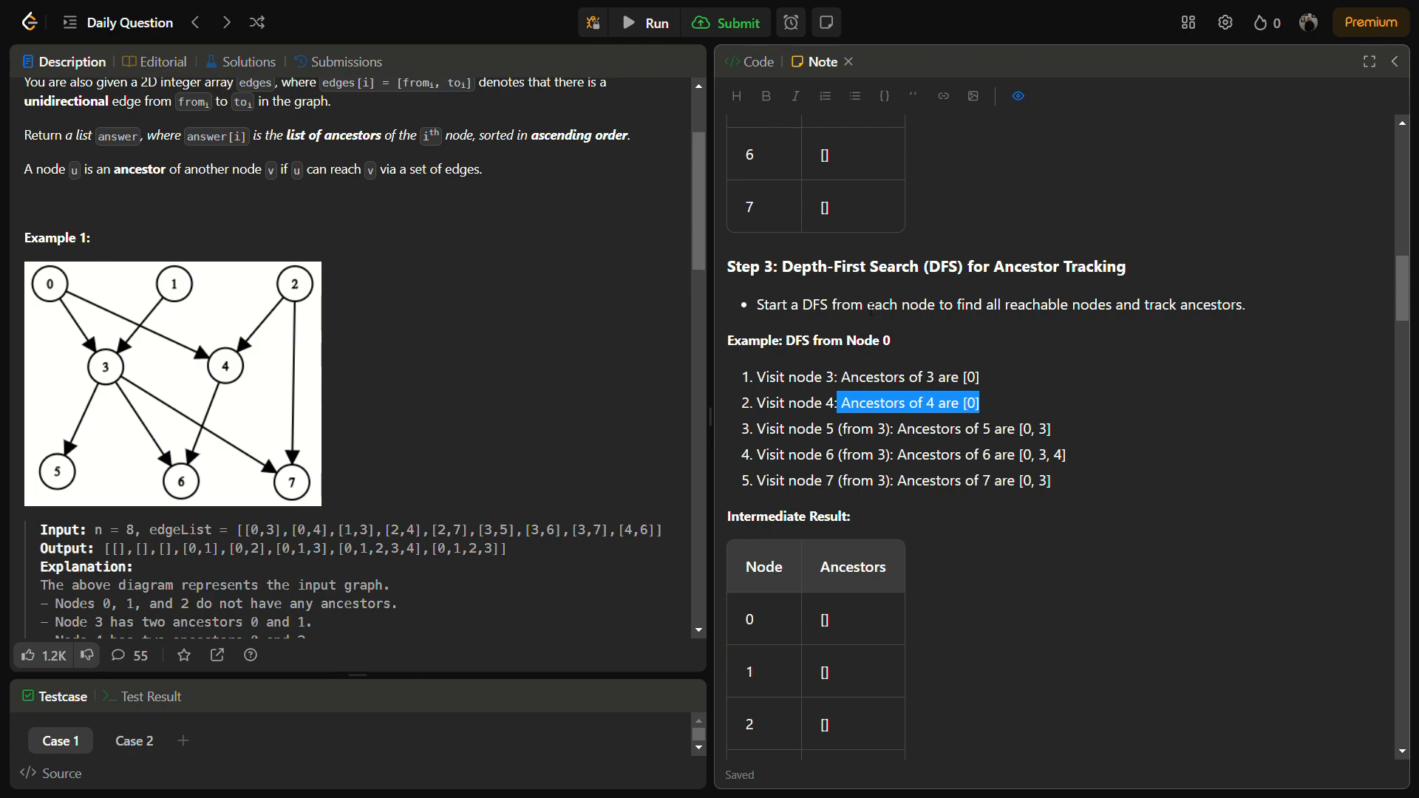
pyautogui.scroll(-3)
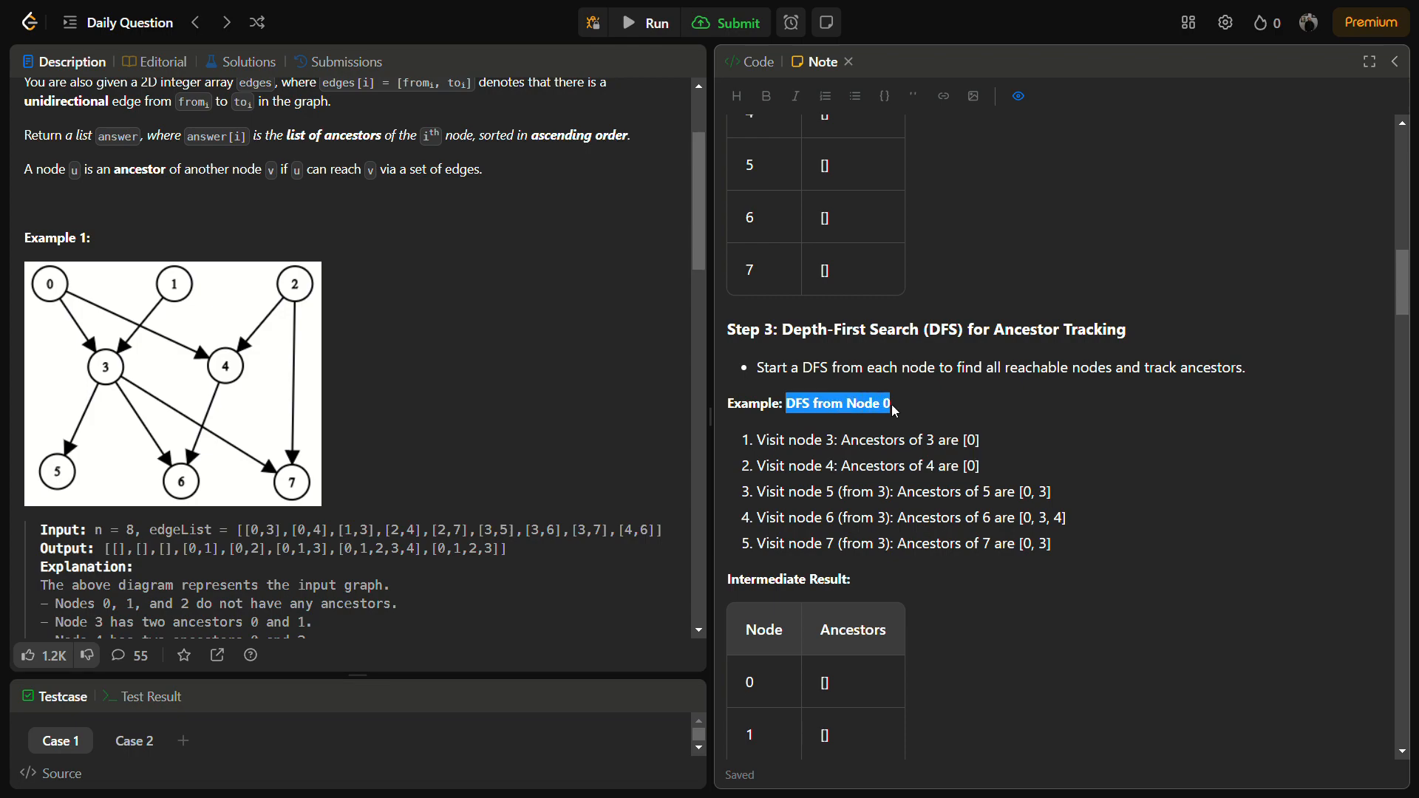
pyautogui.moveTo(863, 427)
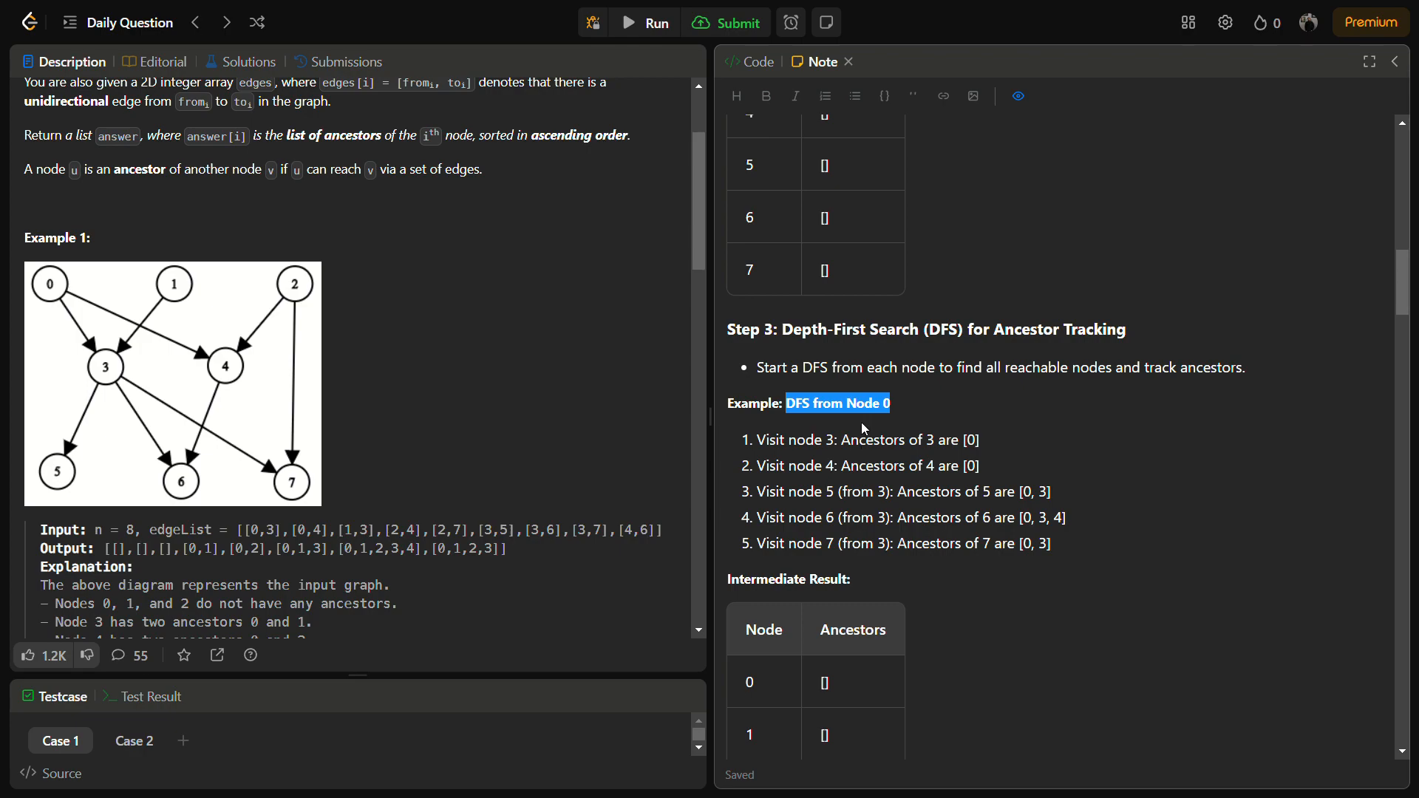
pyautogui.moveTo(93, 365)
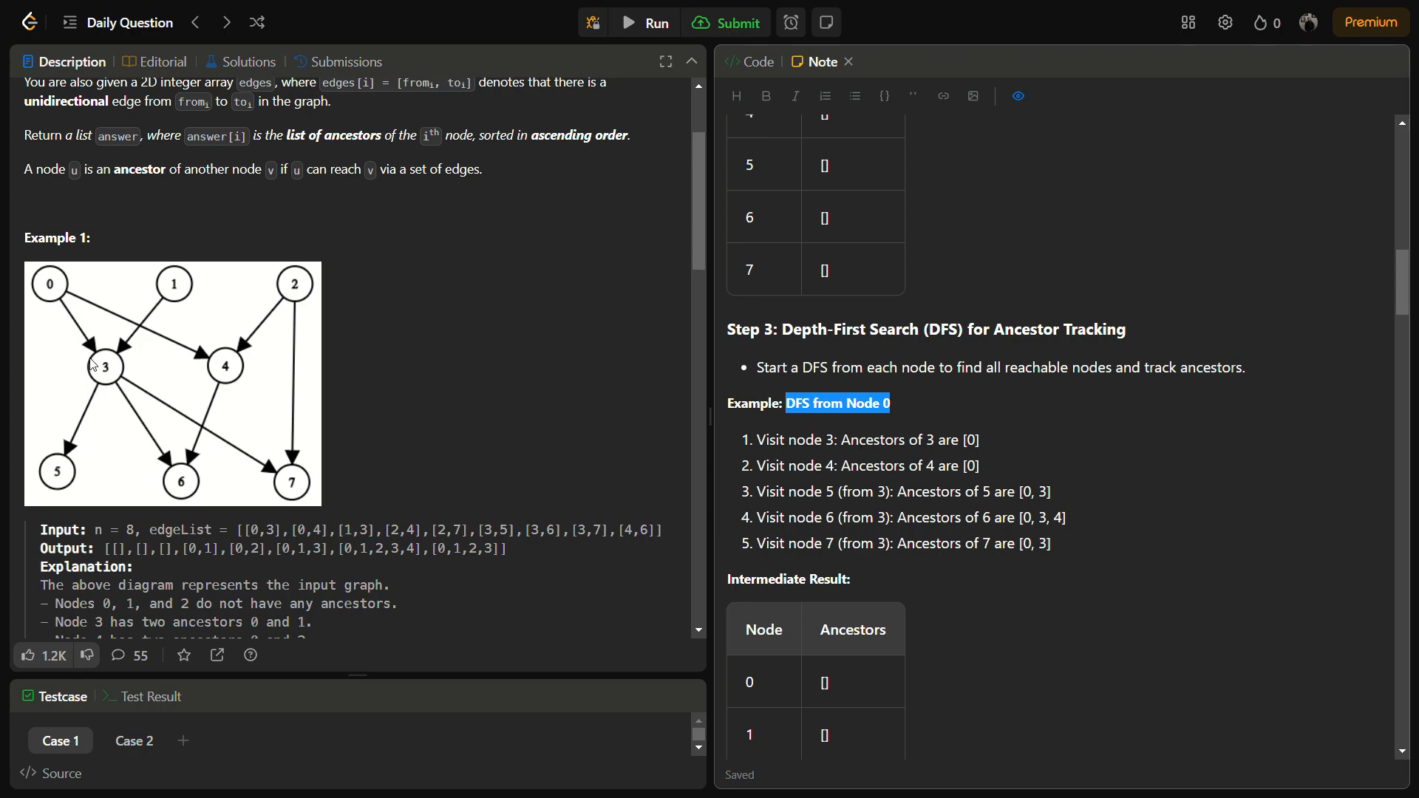
pyautogui.moveTo(999, 459)
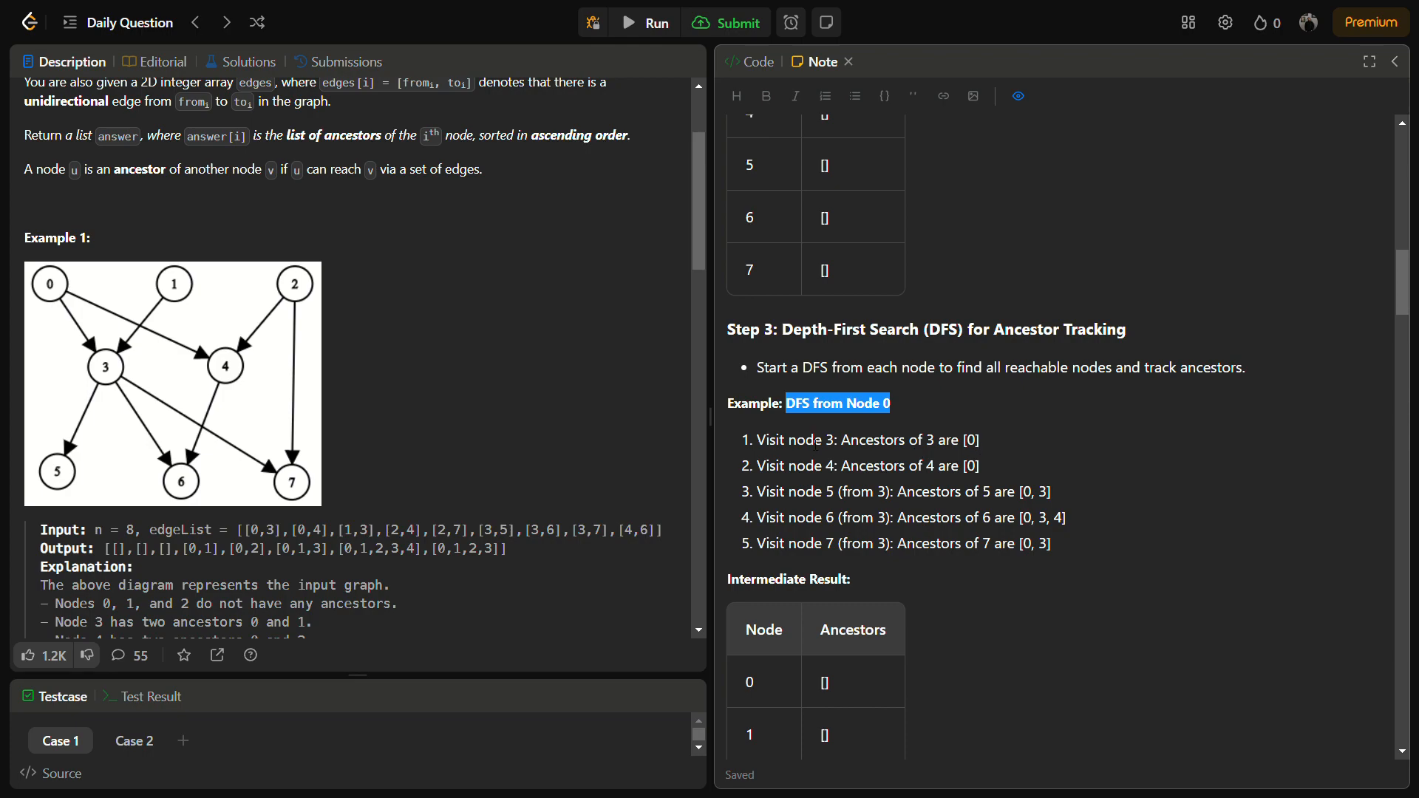
pyautogui.scroll(-3)
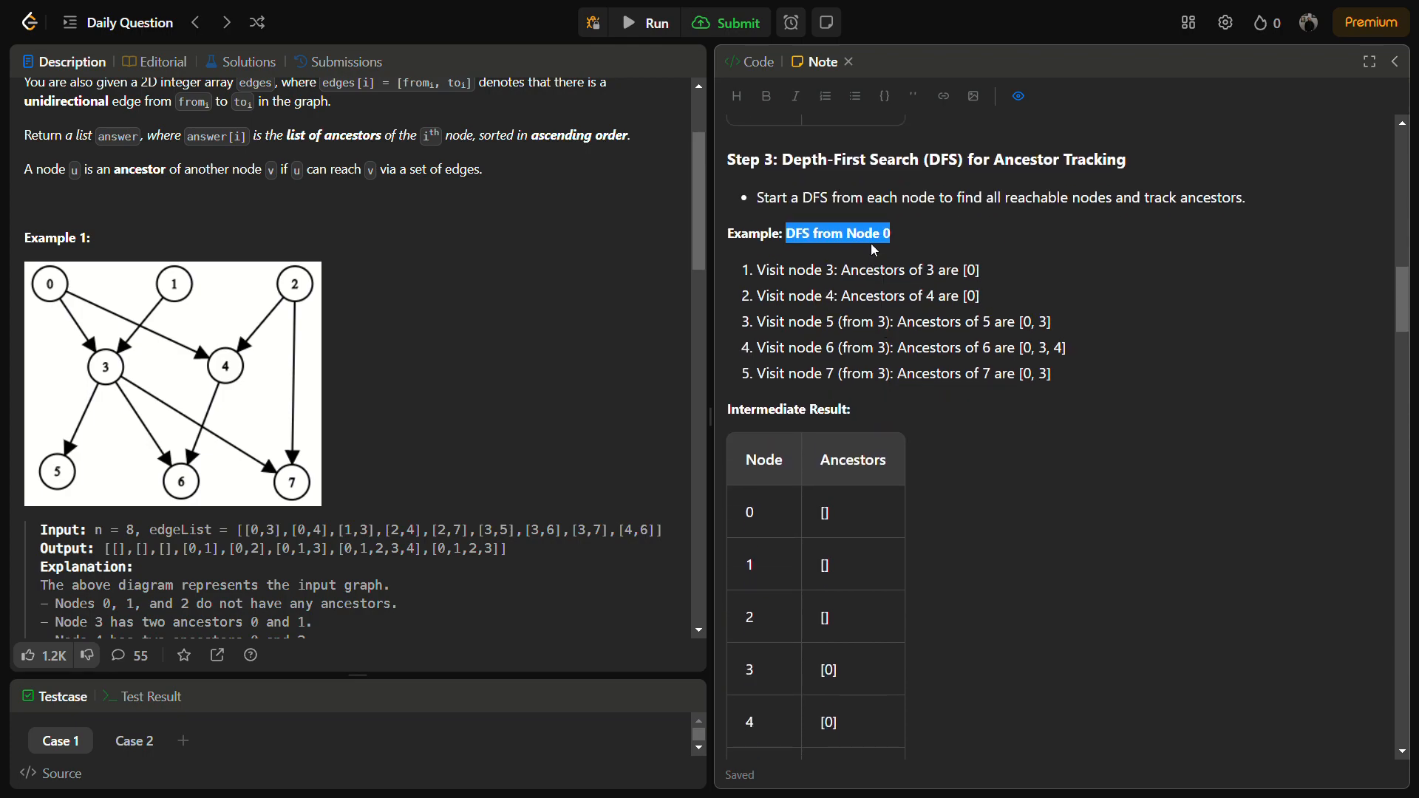
pyautogui.scroll(-3)
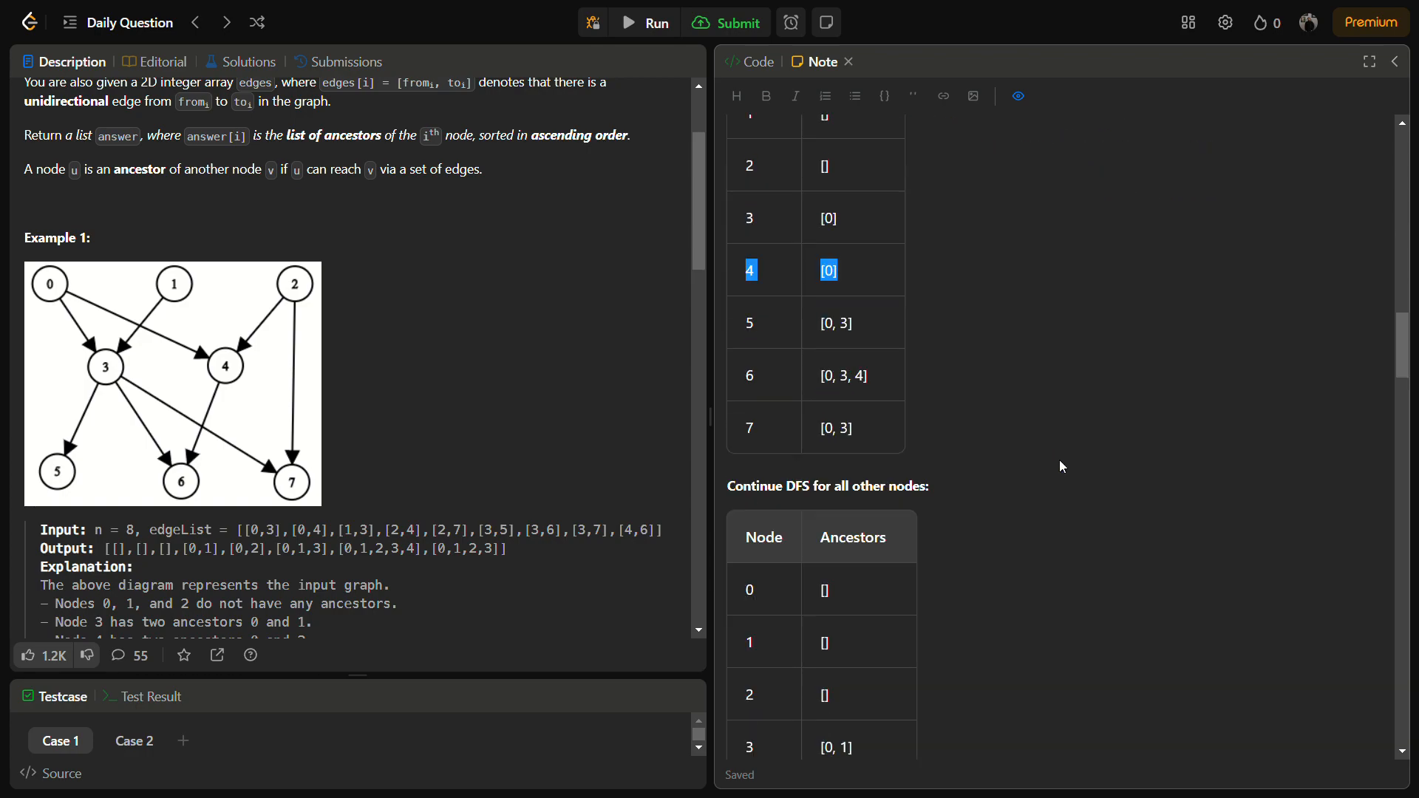
pyautogui.scroll(-3)
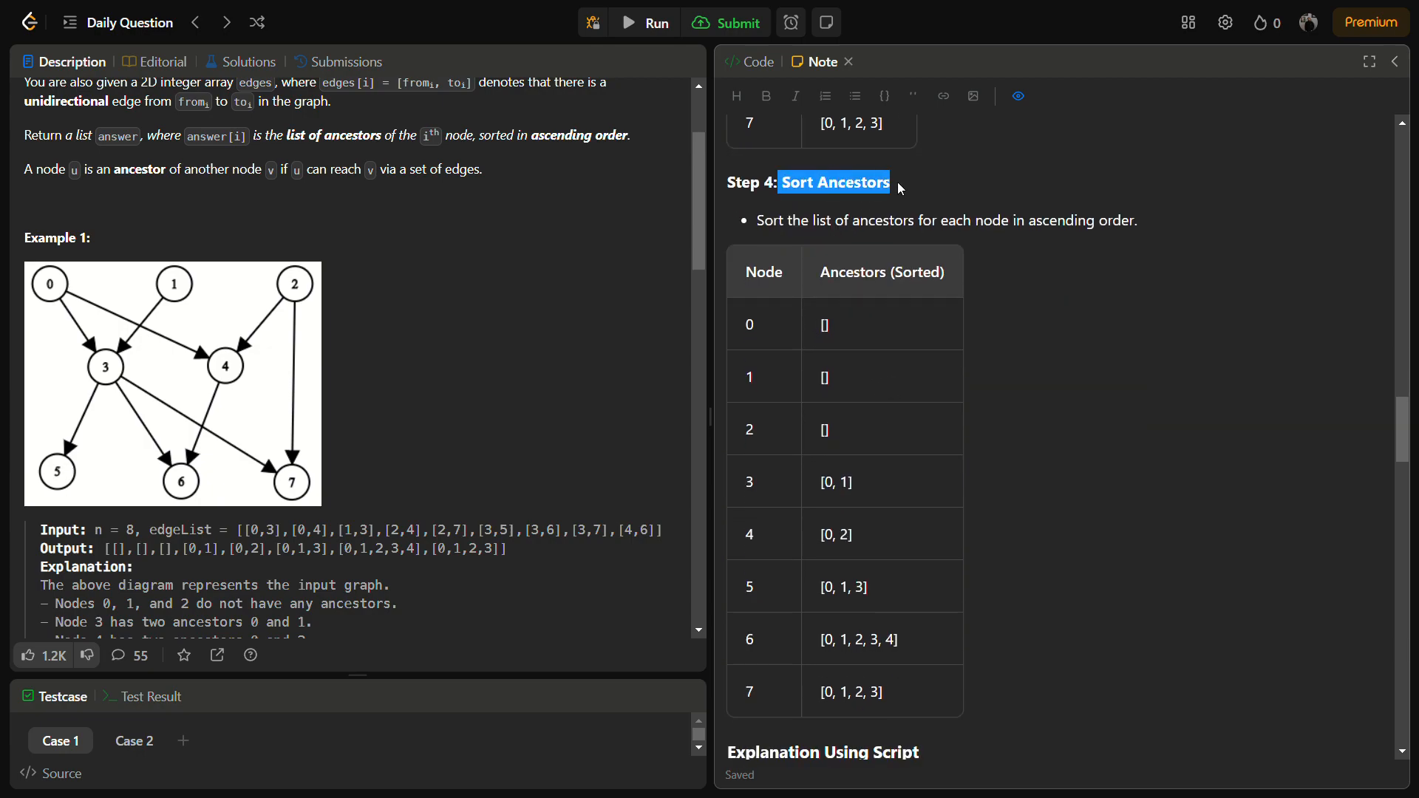
pyautogui.moveTo(922, 572)
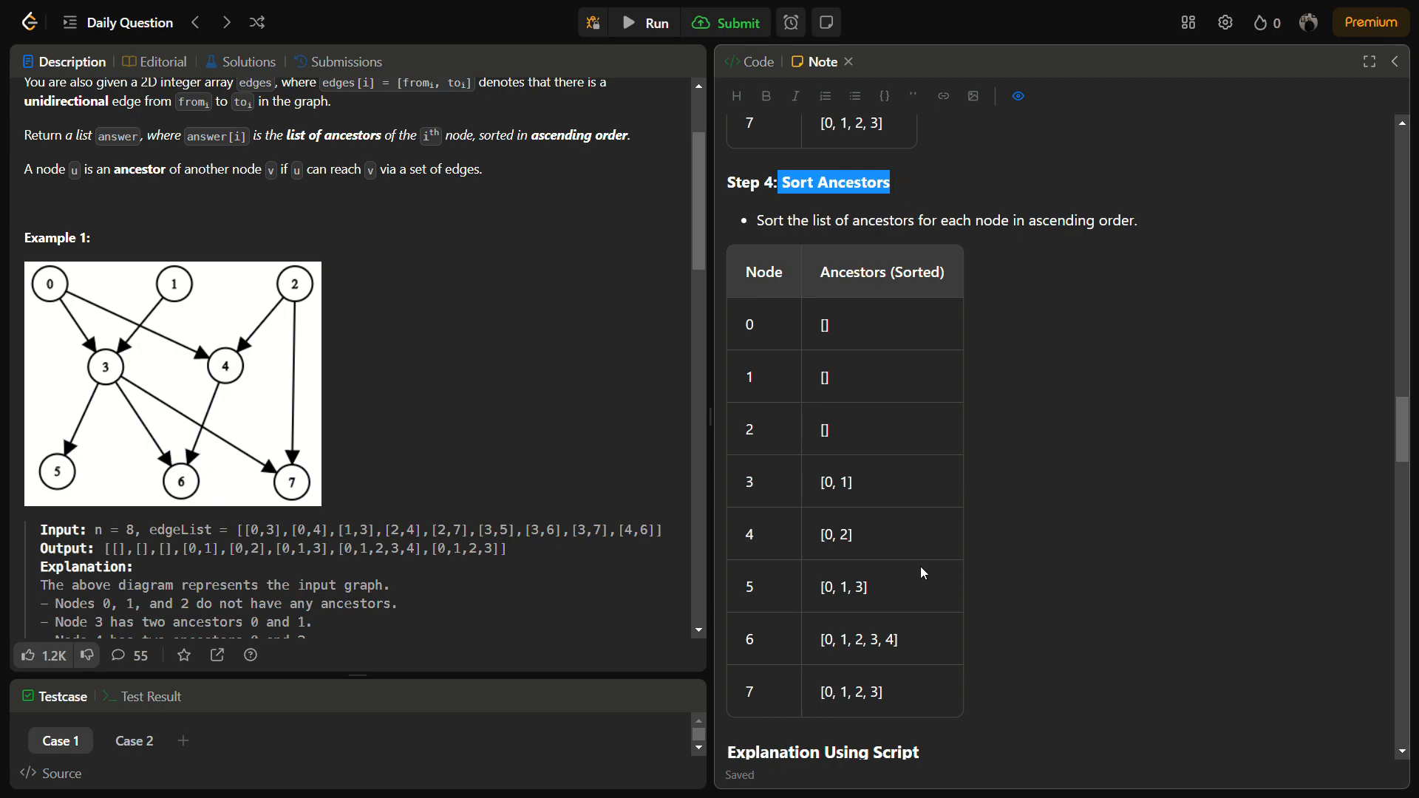
pyautogui.scroll(-3)
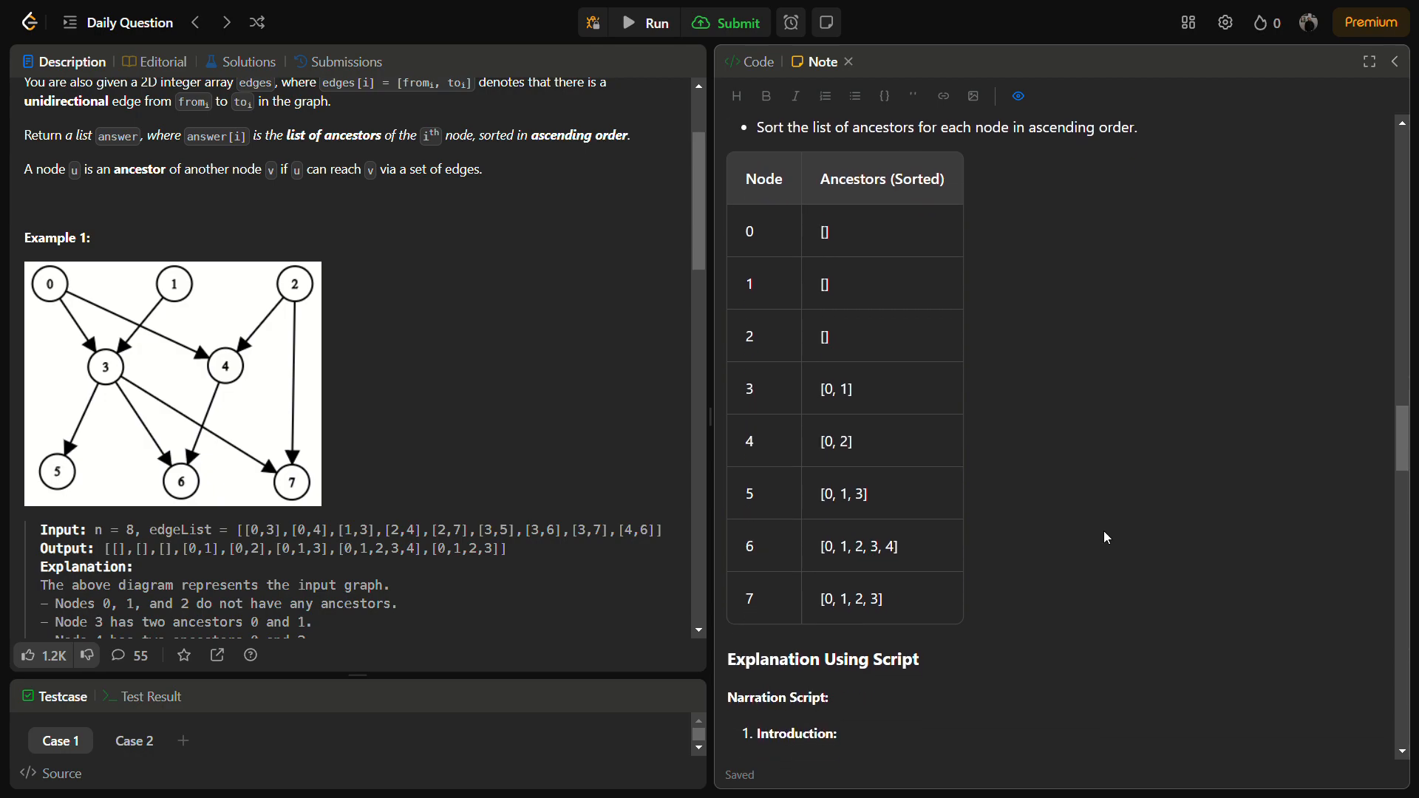
pyautogui.scroll(-3)
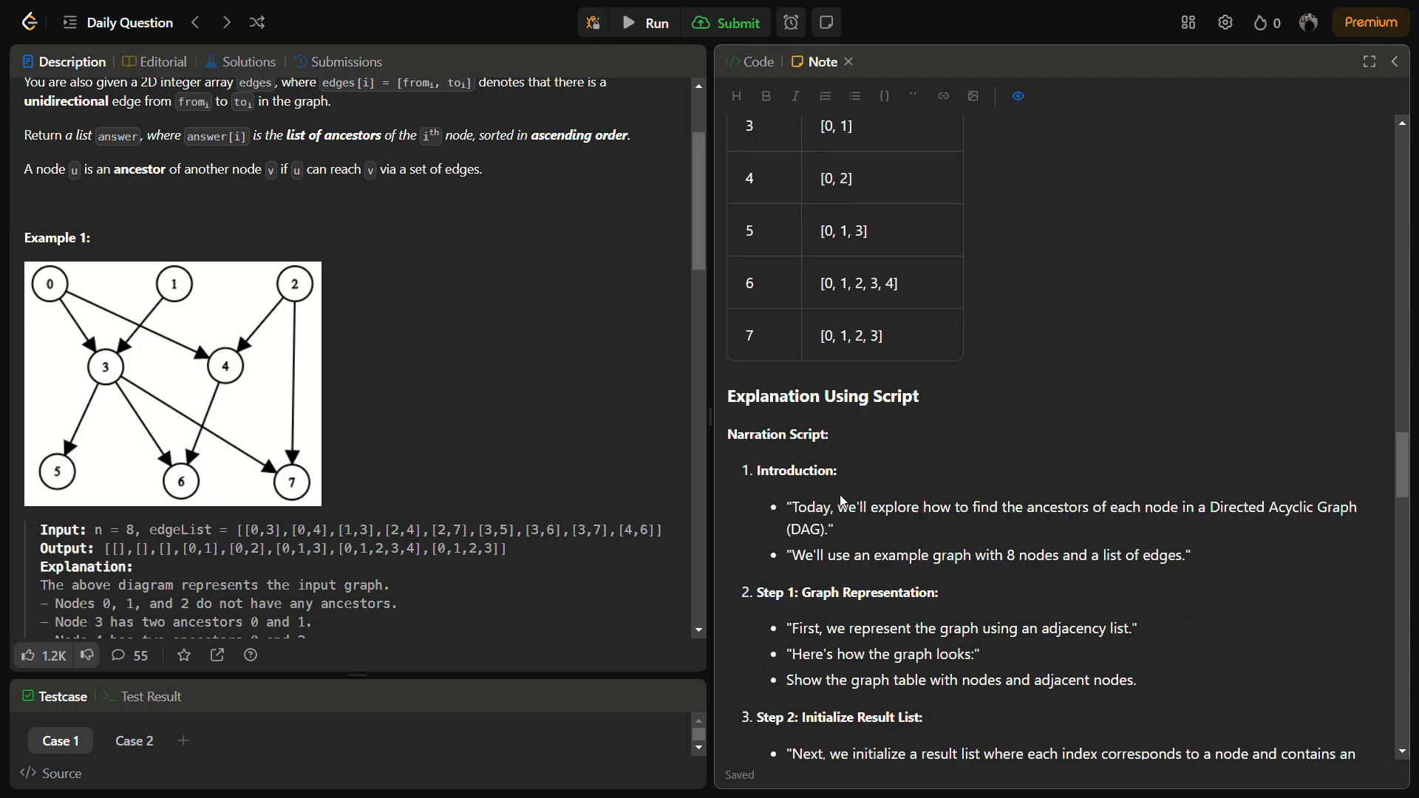
pyautogui.scroll(-3)
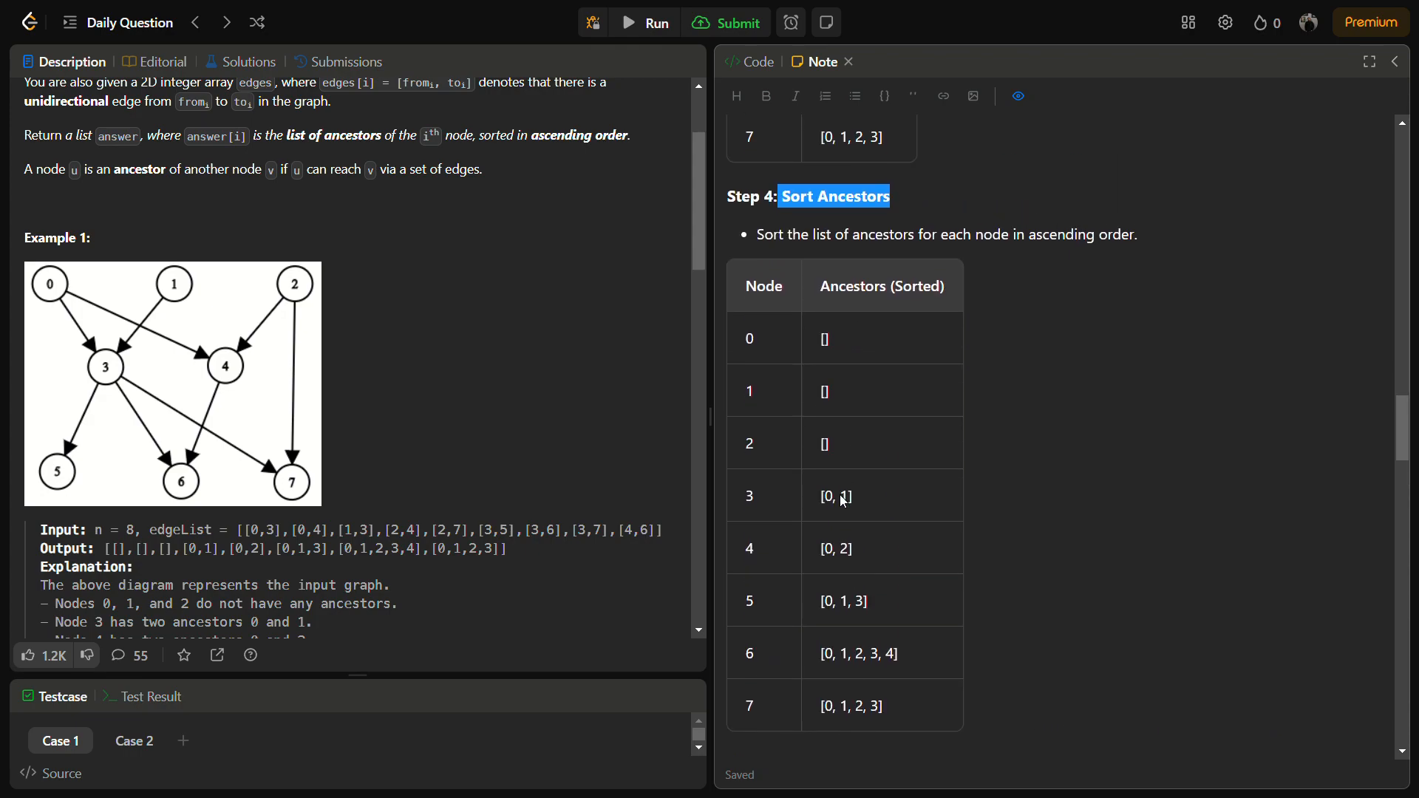
pyautogui.moveTo(851, 131)
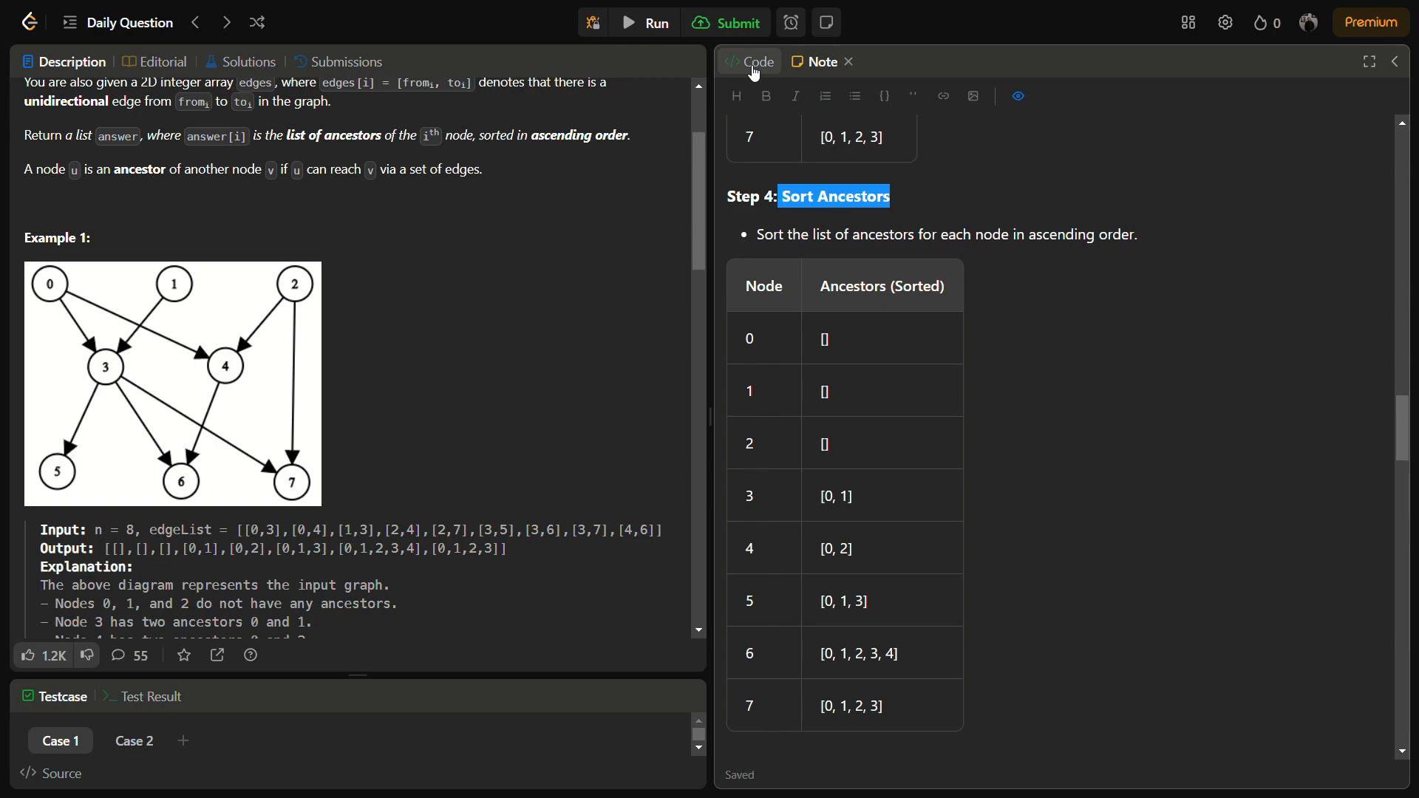
# - Show the Java code, highlighting ArrayList, the dfs graph argument and the return statement
pyautogui.click(749, 61)
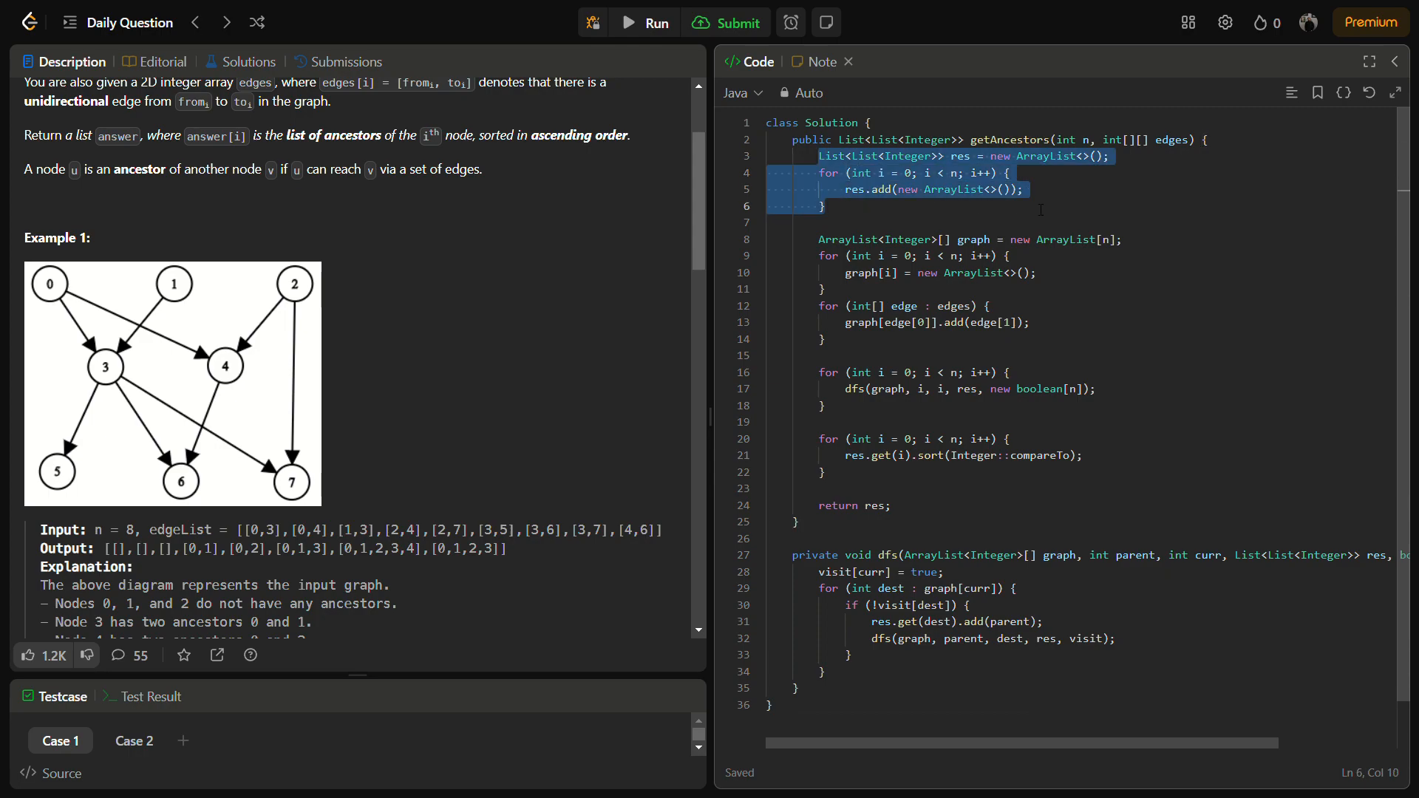
pyautogui.click(915, 189)
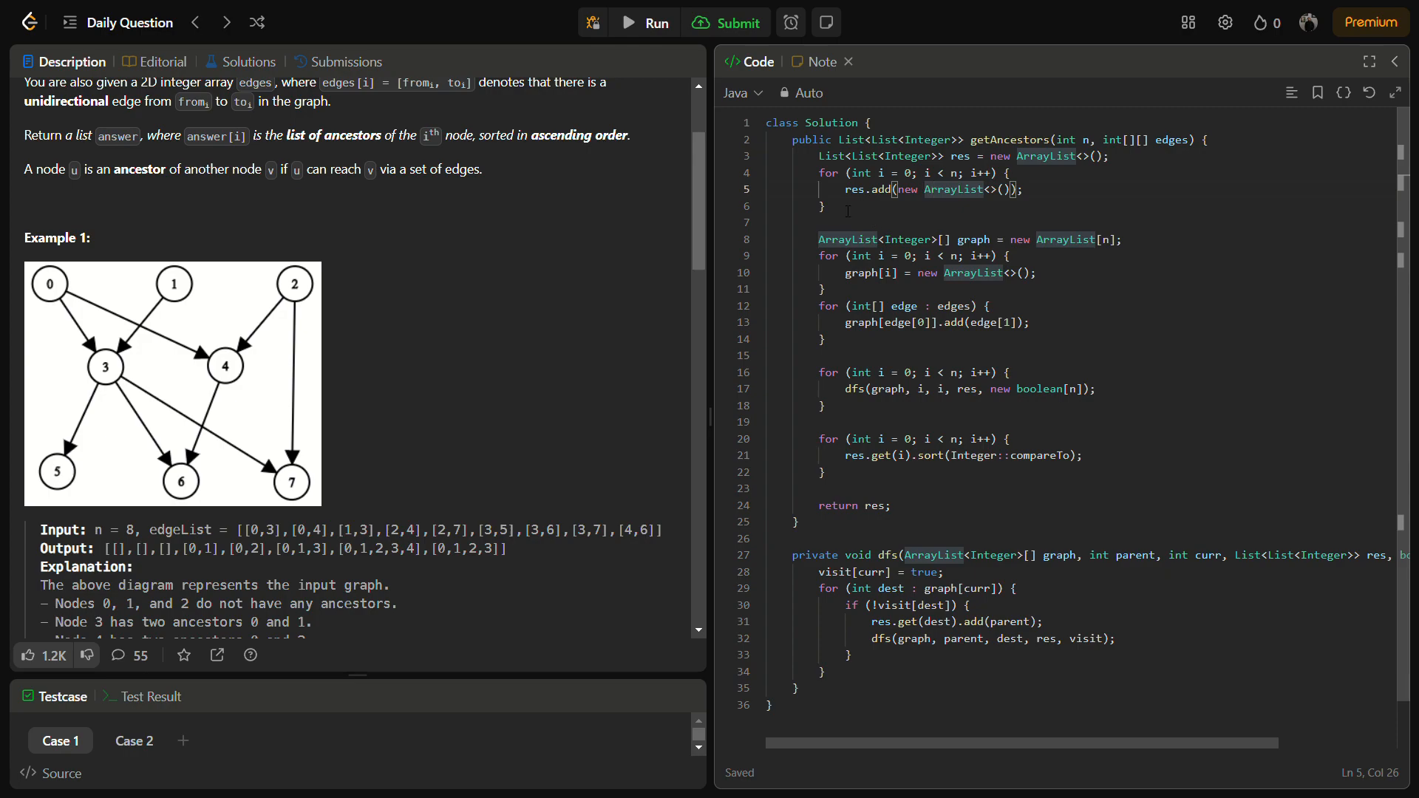
pyautogui.doubleClick(847, 240)
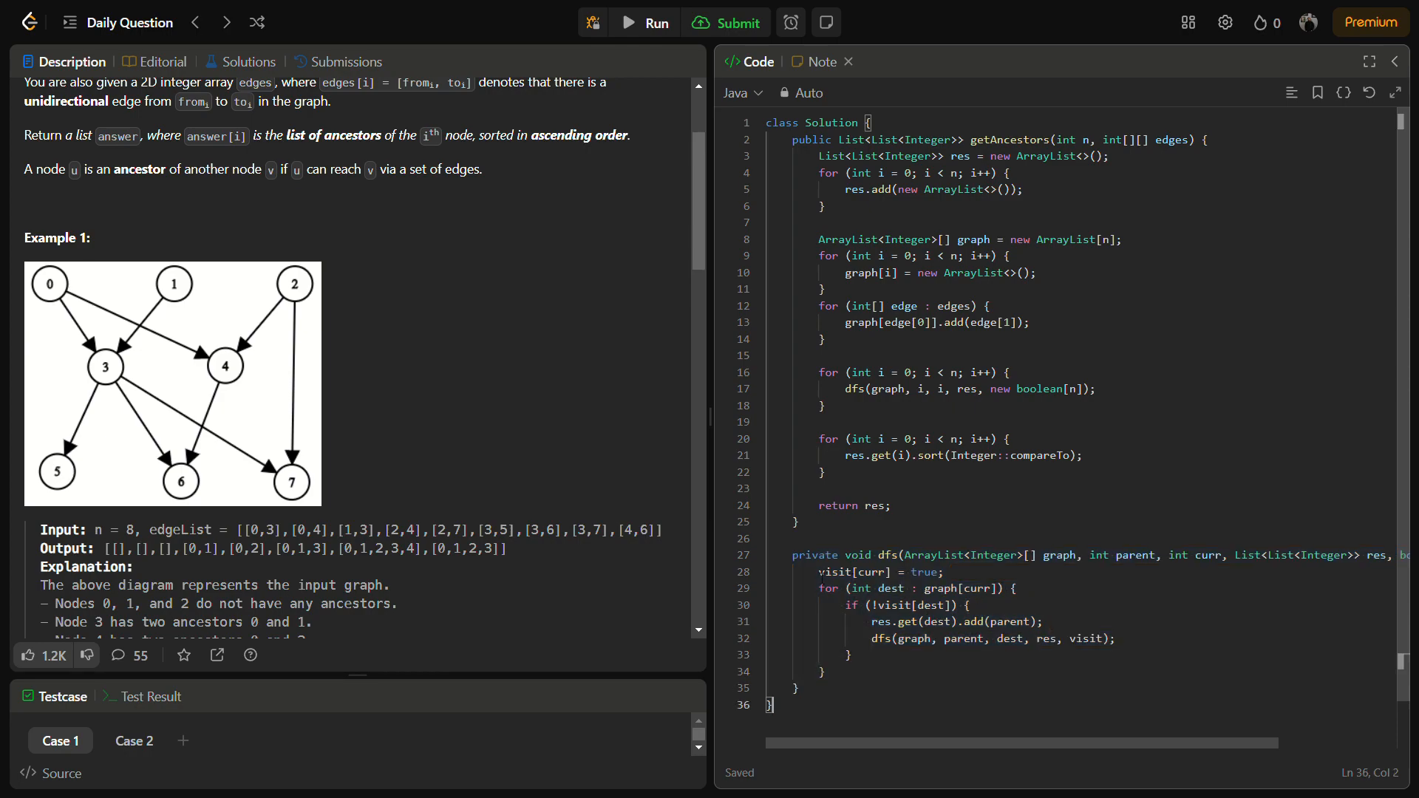
pyautogui.doubleClick(874, 573)
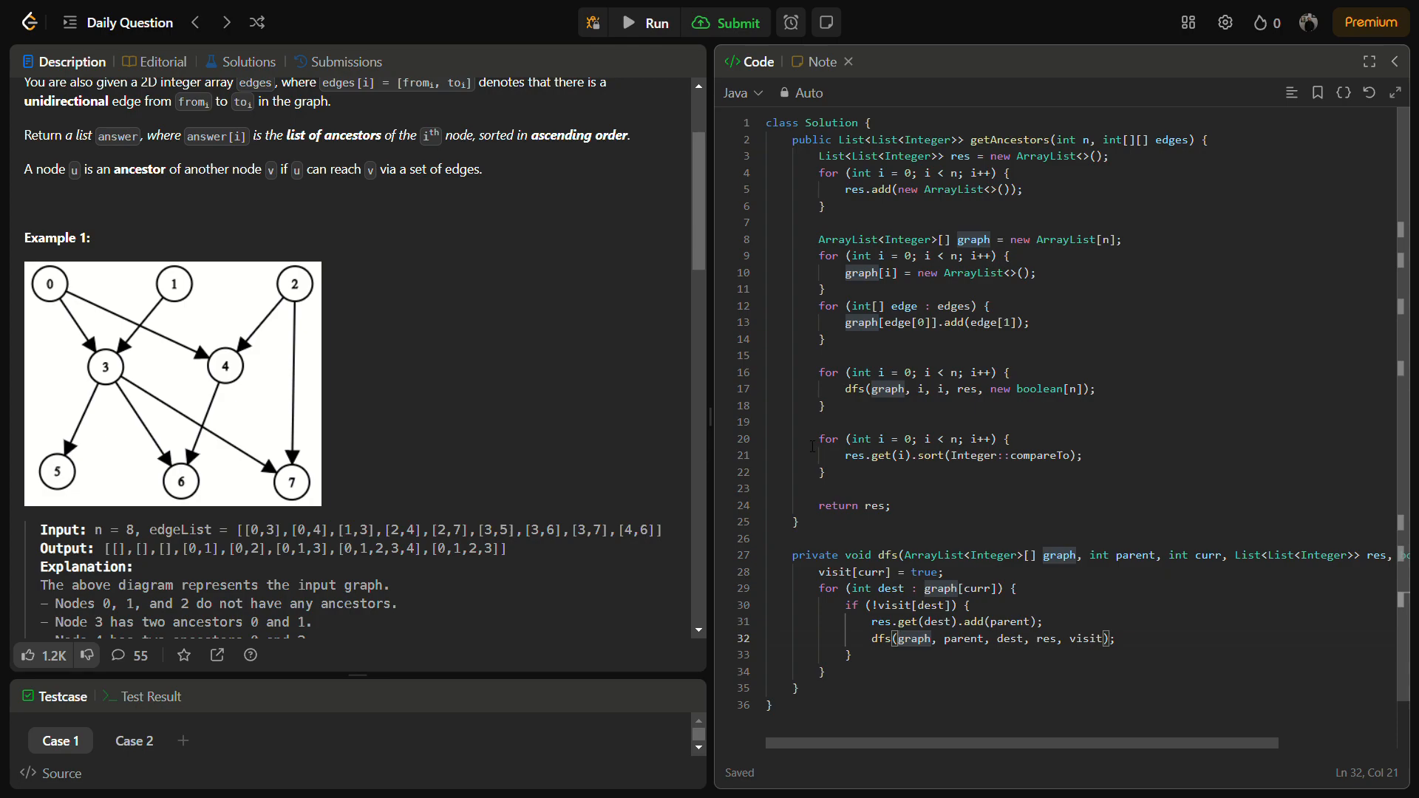
pyautogui.moveTo(814, 439); pyautogui.dragTo(826, 472)
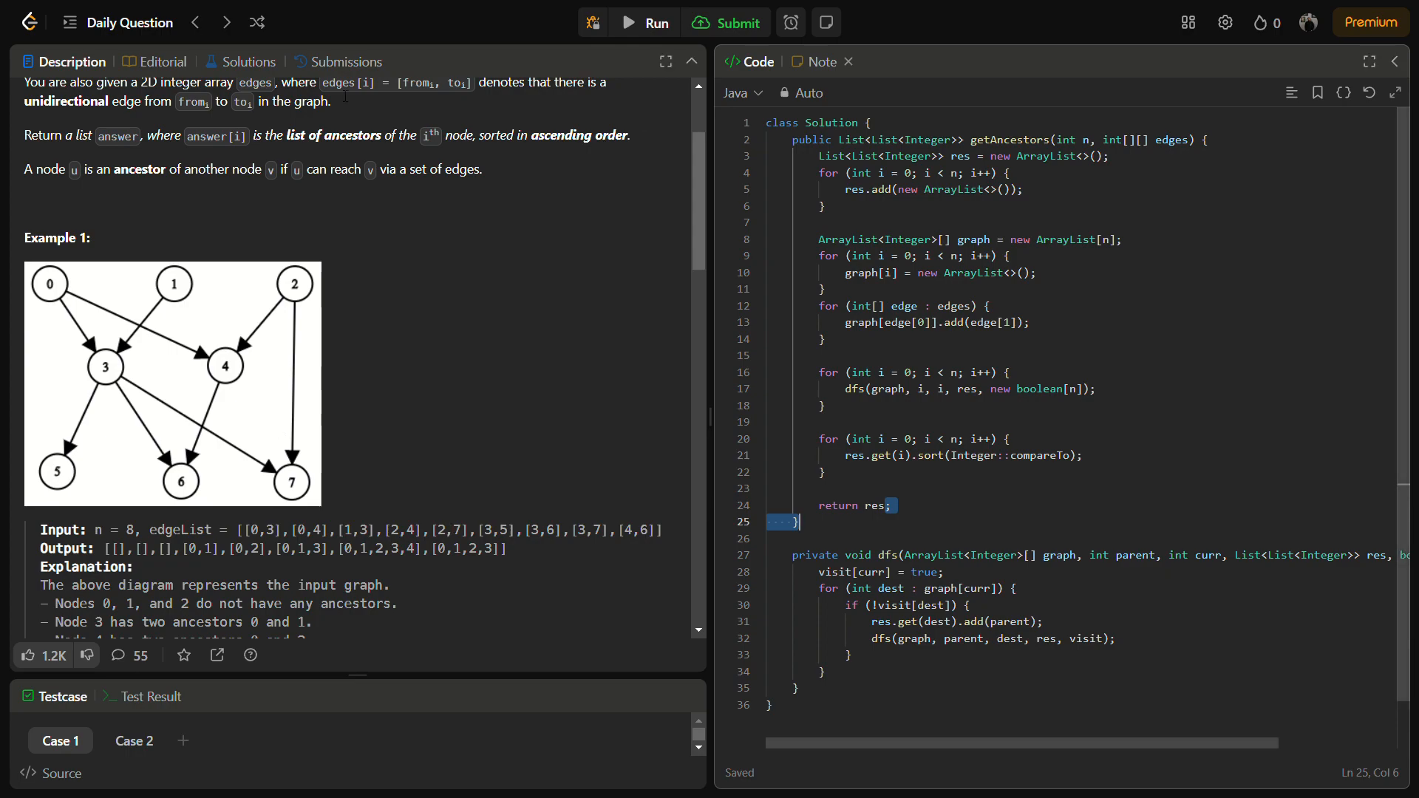
# - Open the top-ranked DFS post from the community Solutions list
pyautogui.click(247, 61)
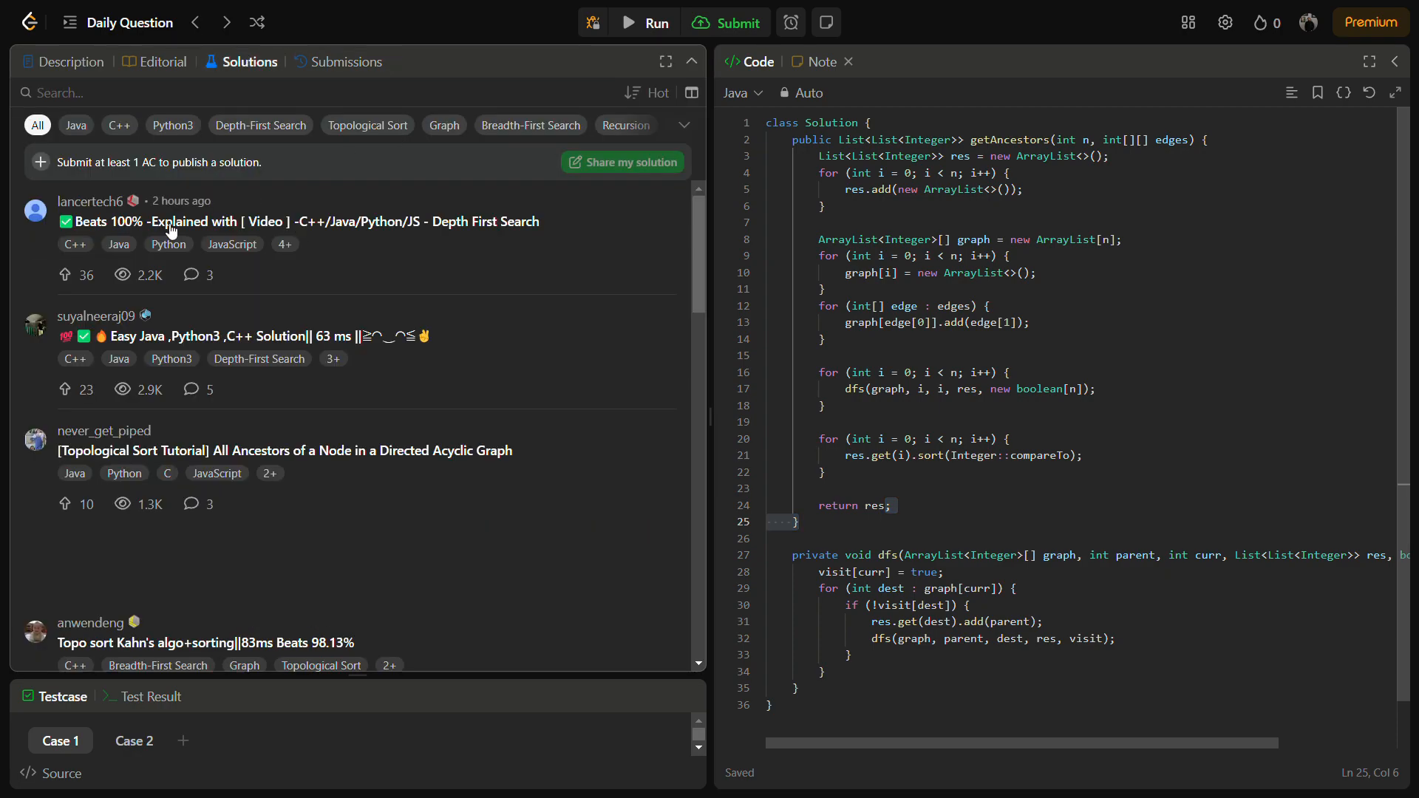
pyautogui.click(297, 221)
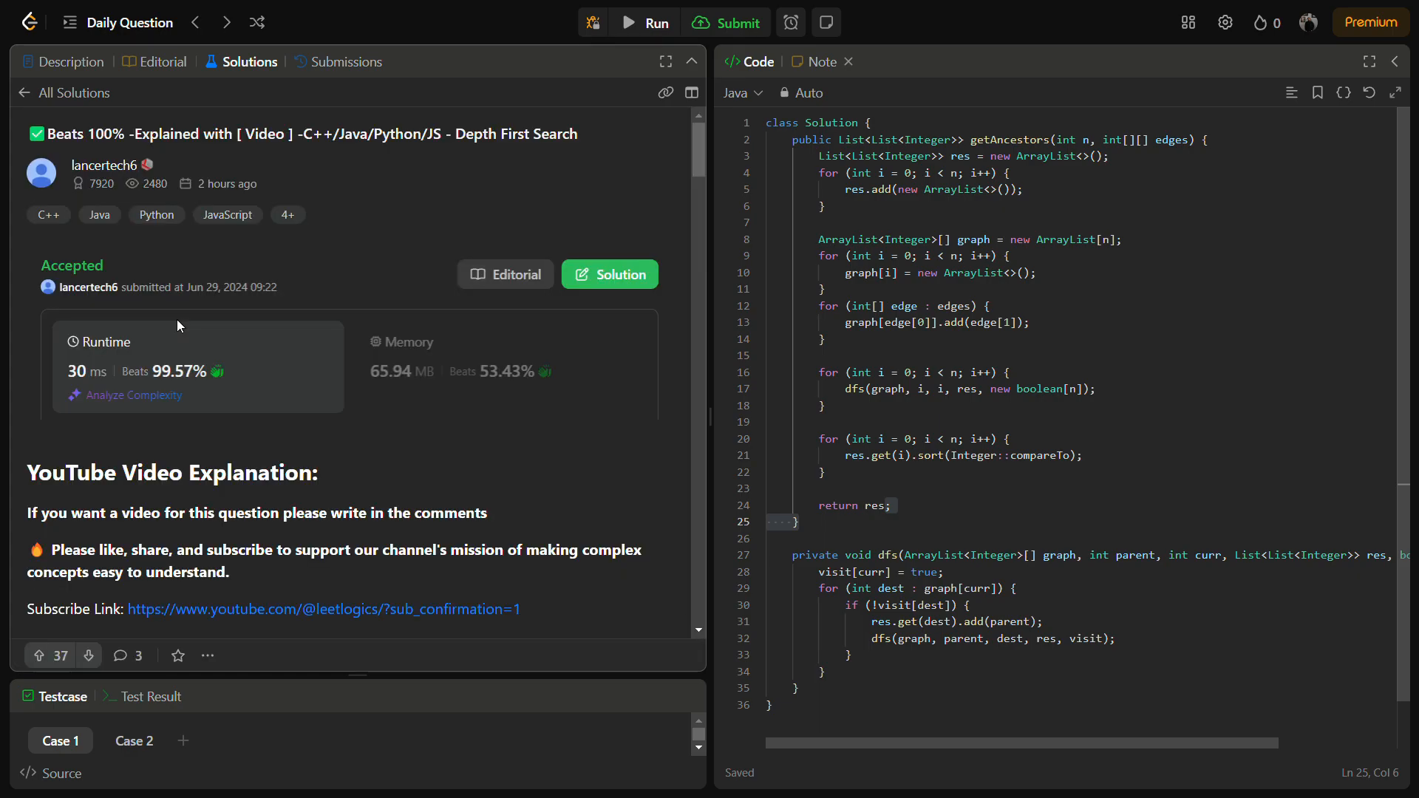
pyautogui.scroll(-3)
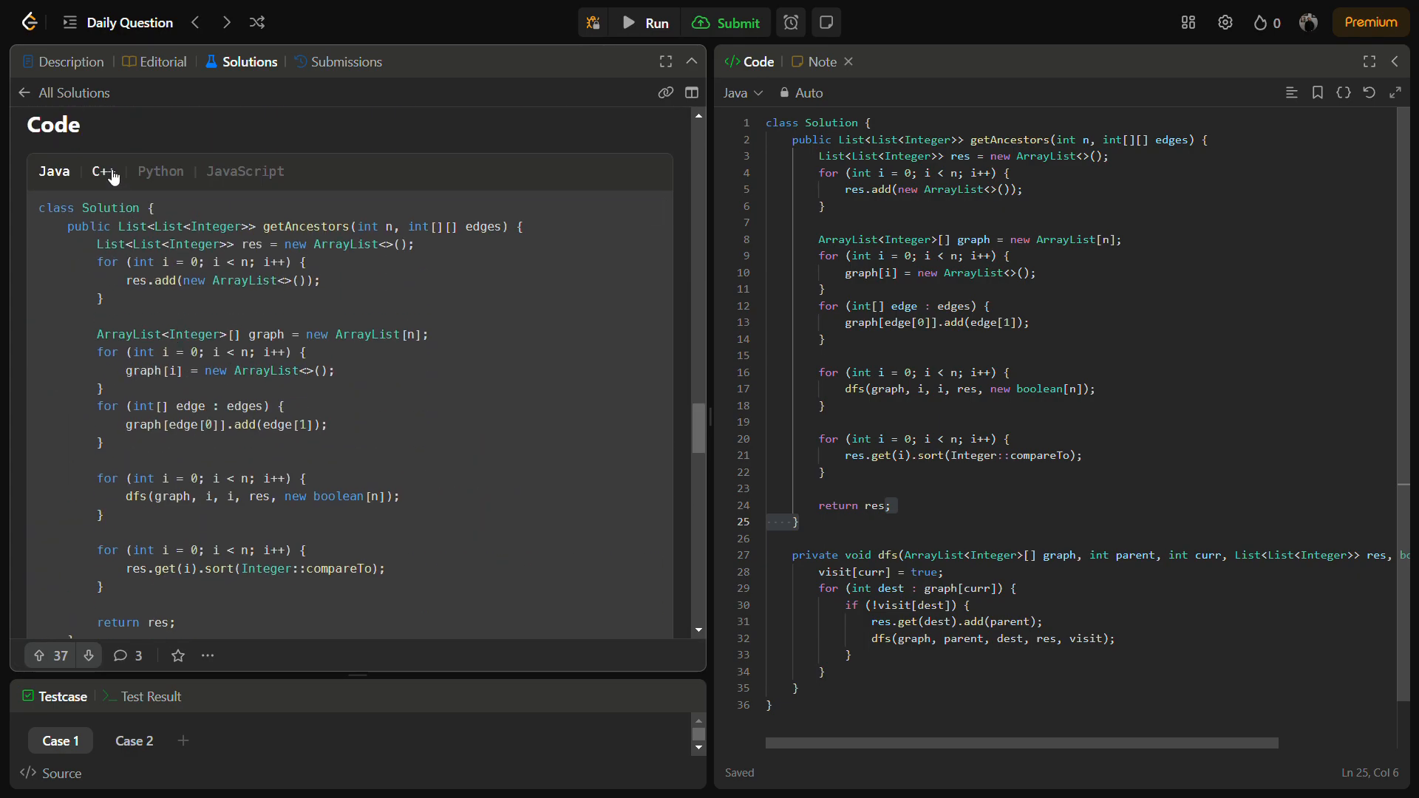
# - Compare the post's Python, JavaScript and C++ code, enlarge the panel, and settle on Python
pyautogui.click(160, 171)
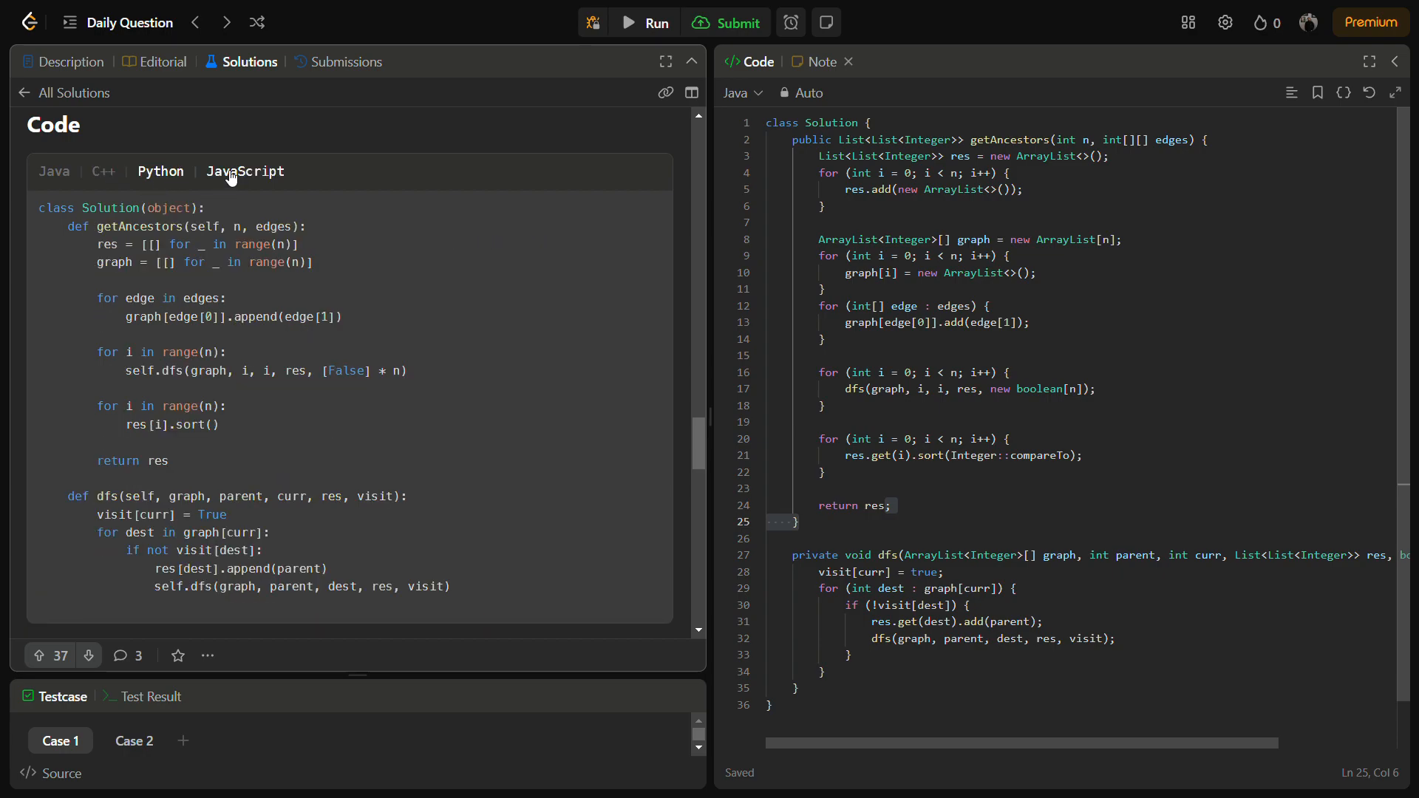
pyautogui.click(243, 170)
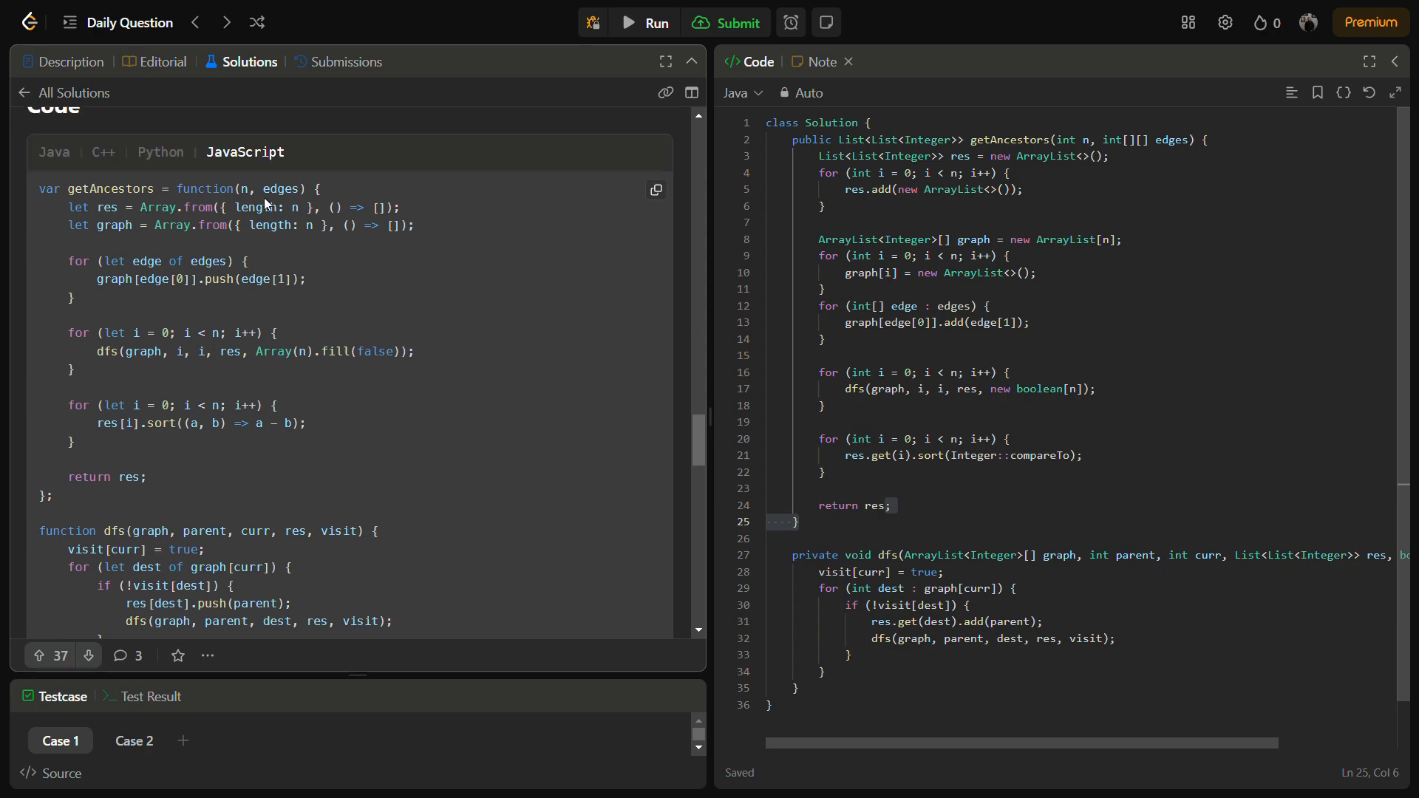
pyautogui.click(102, 157)
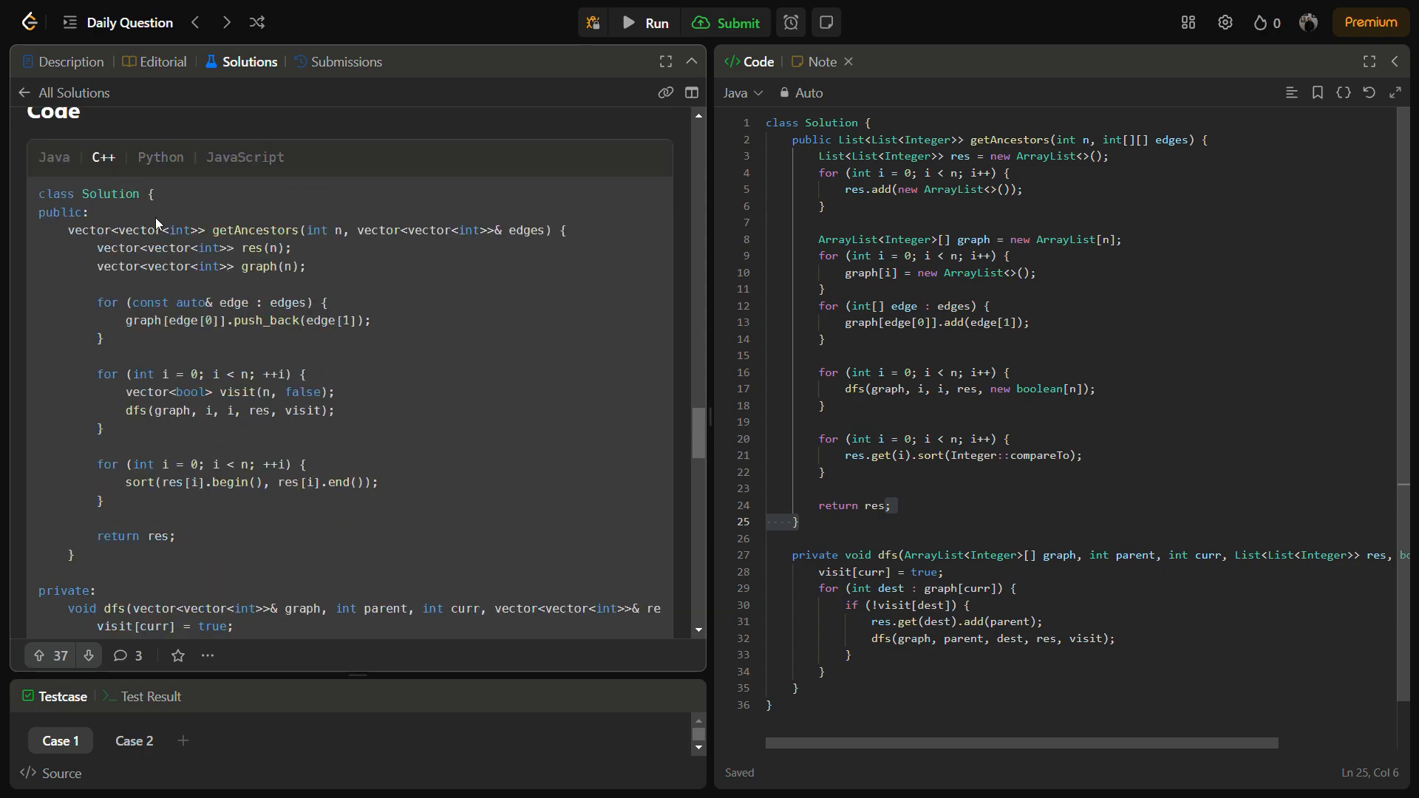
pyautogui.scroll(-3)
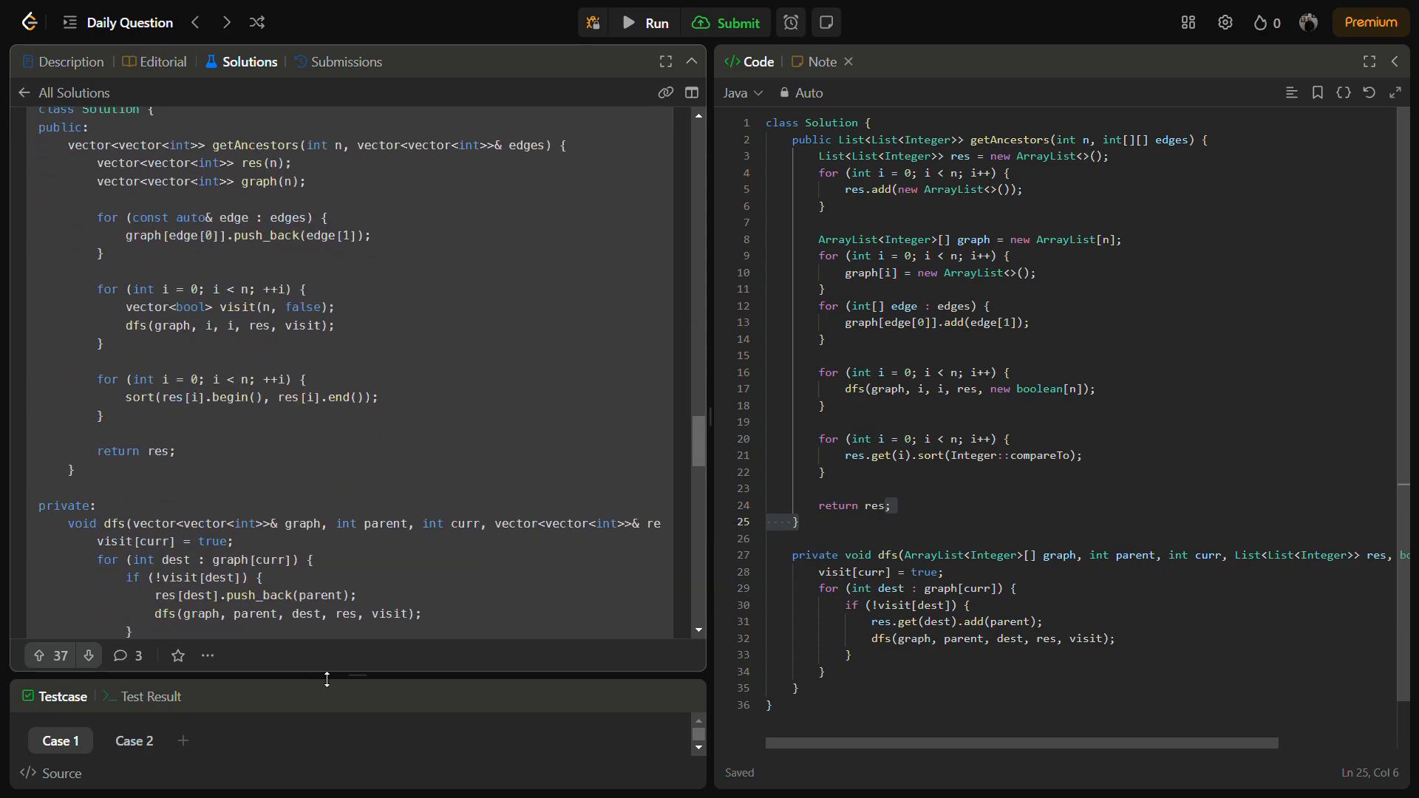
pyautogui.moveTo(326, 677); pyautogui.dragTo(326, 761)
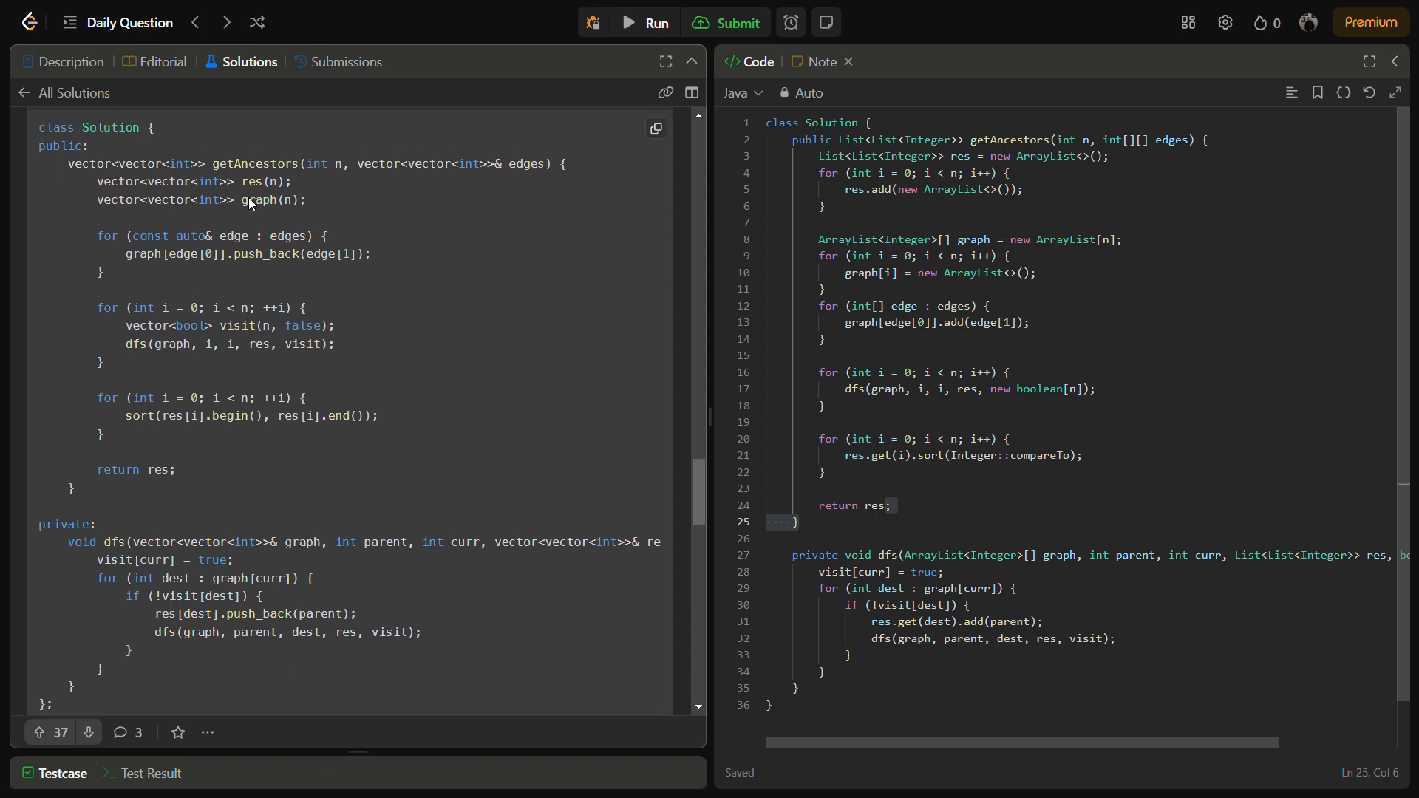
pyautogui.click(161, 110)
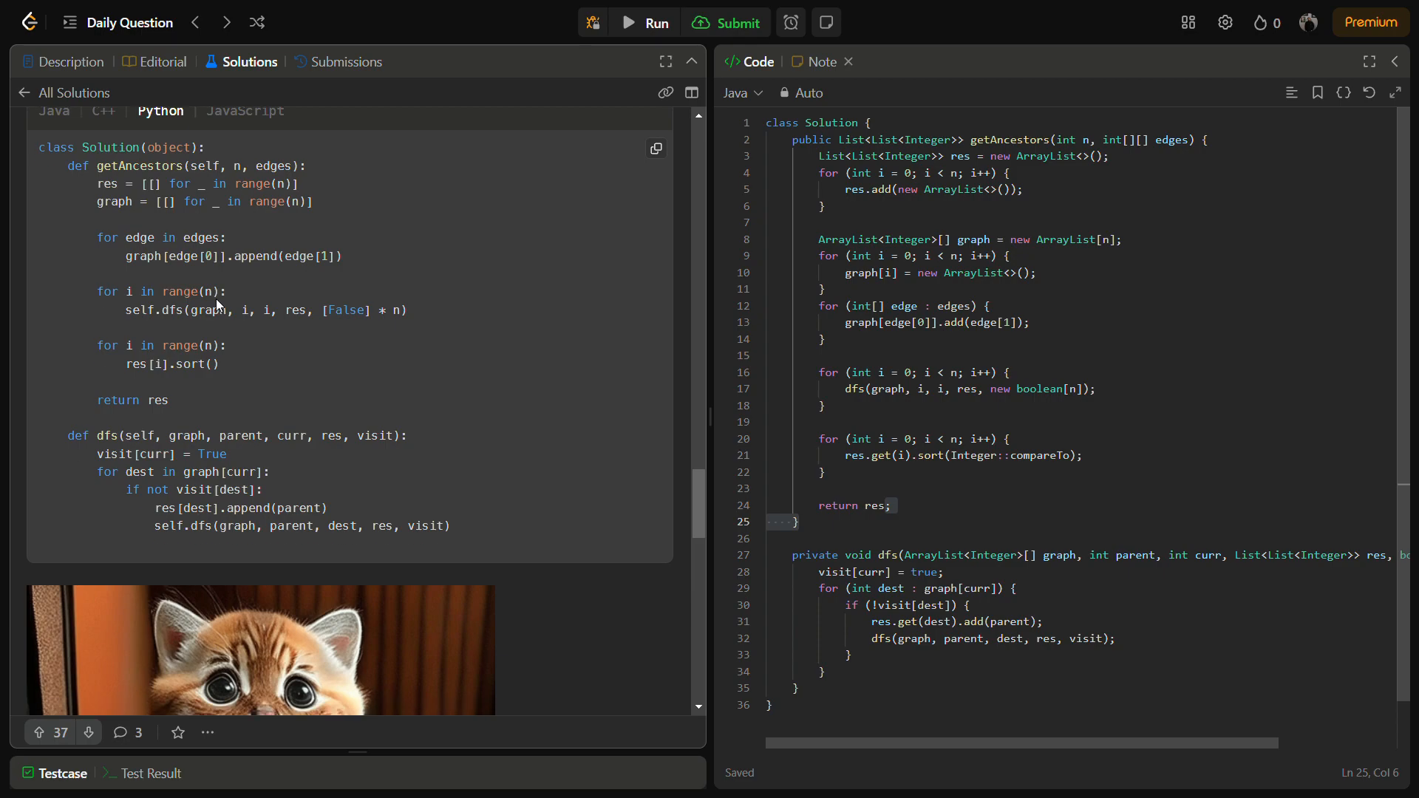
# - Scroll through the post and editor, then submit the Java getAncestors solution
pyautogui.scroll(-3)
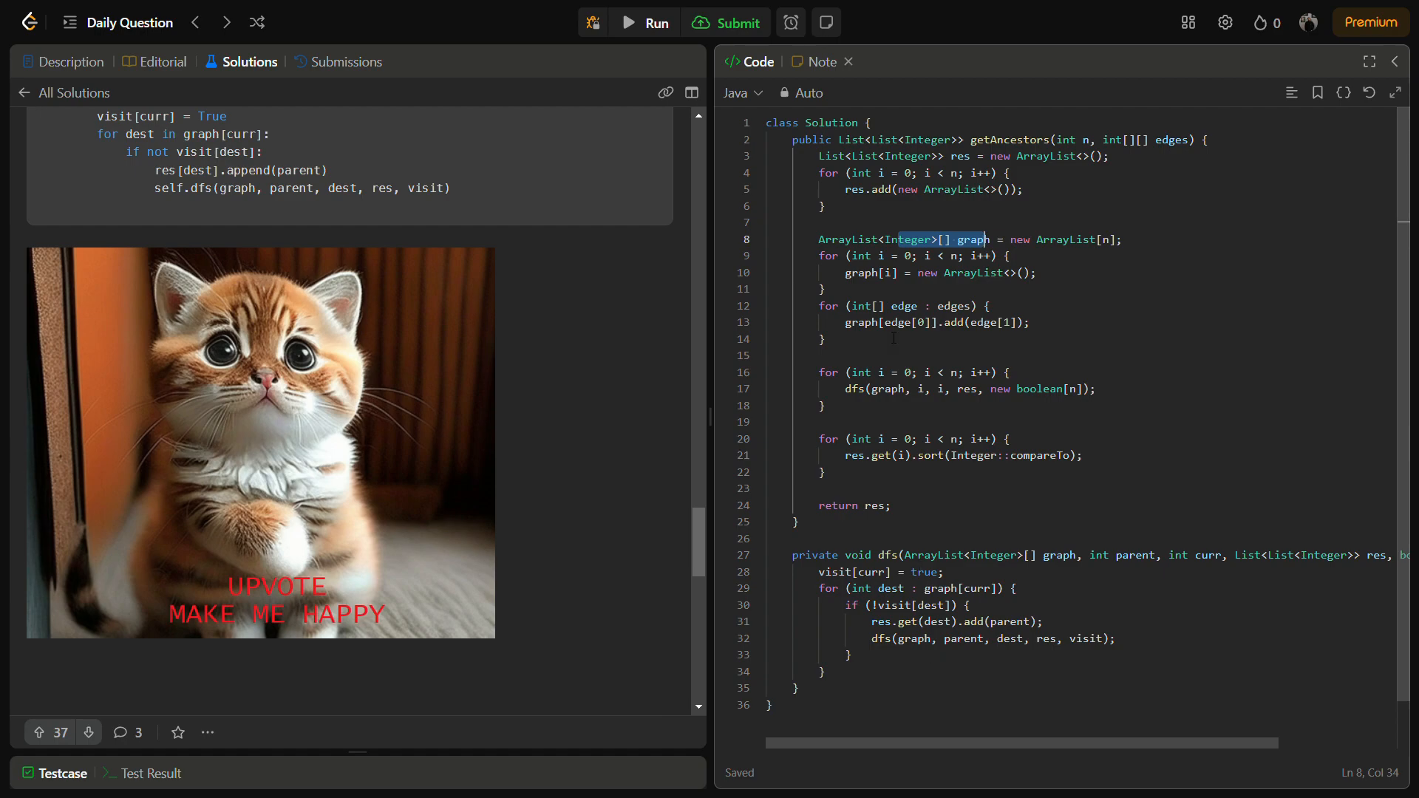
pyautogui.scroll(-3)
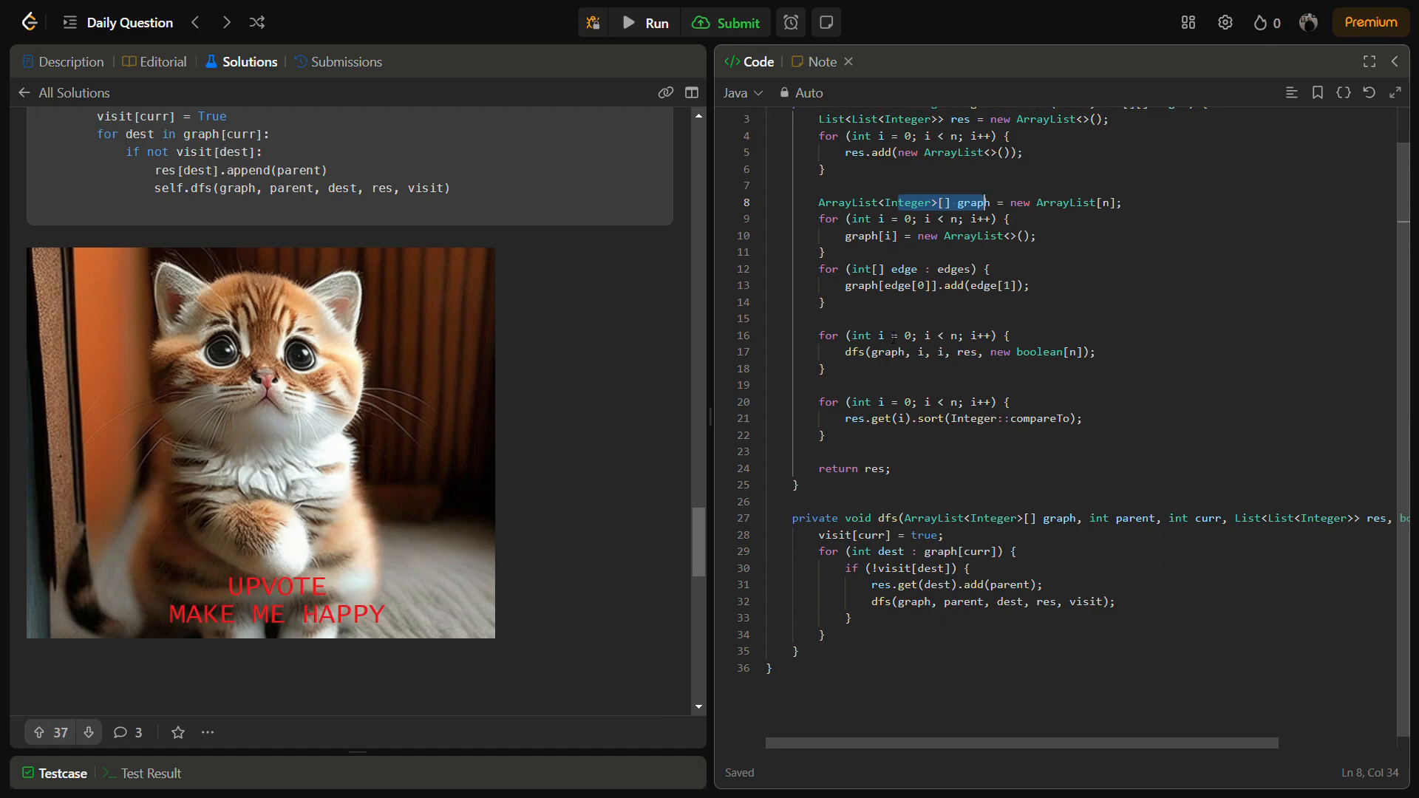
pyautogui.click(644, 21)
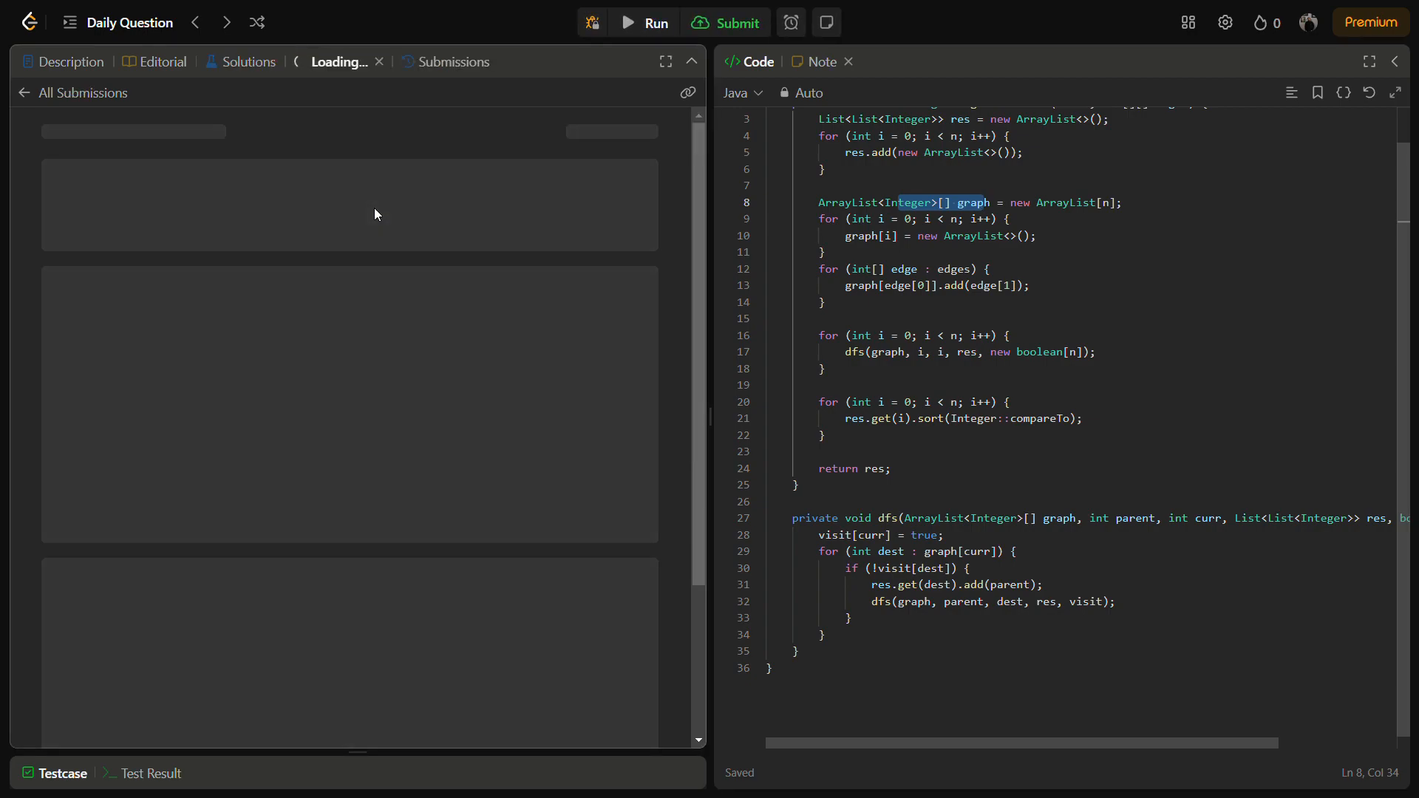
# - Confirm the Accepted 43 ms result and dismiss the daily challenge popup
pyautogui.click(725, 22)
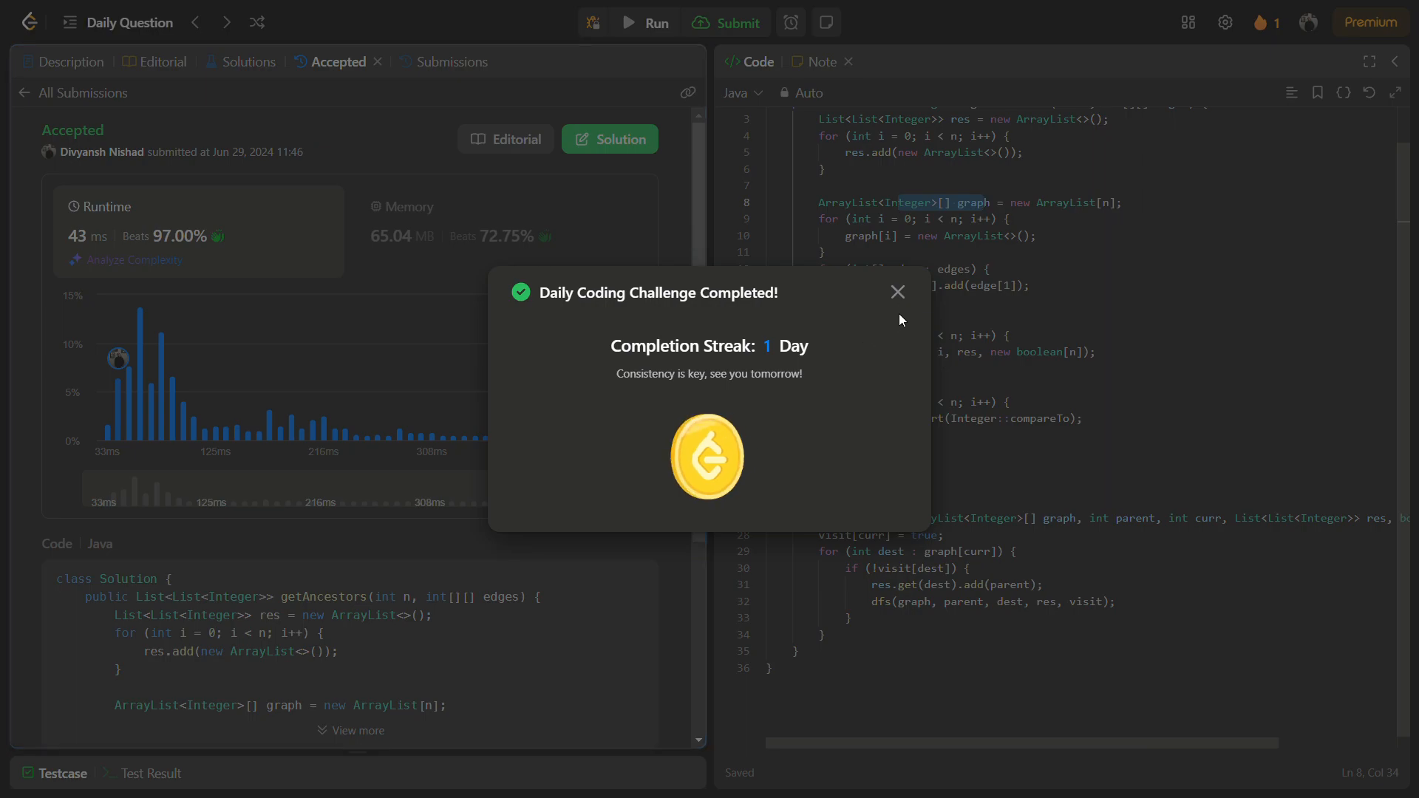
pyautogui.click(896, 292)
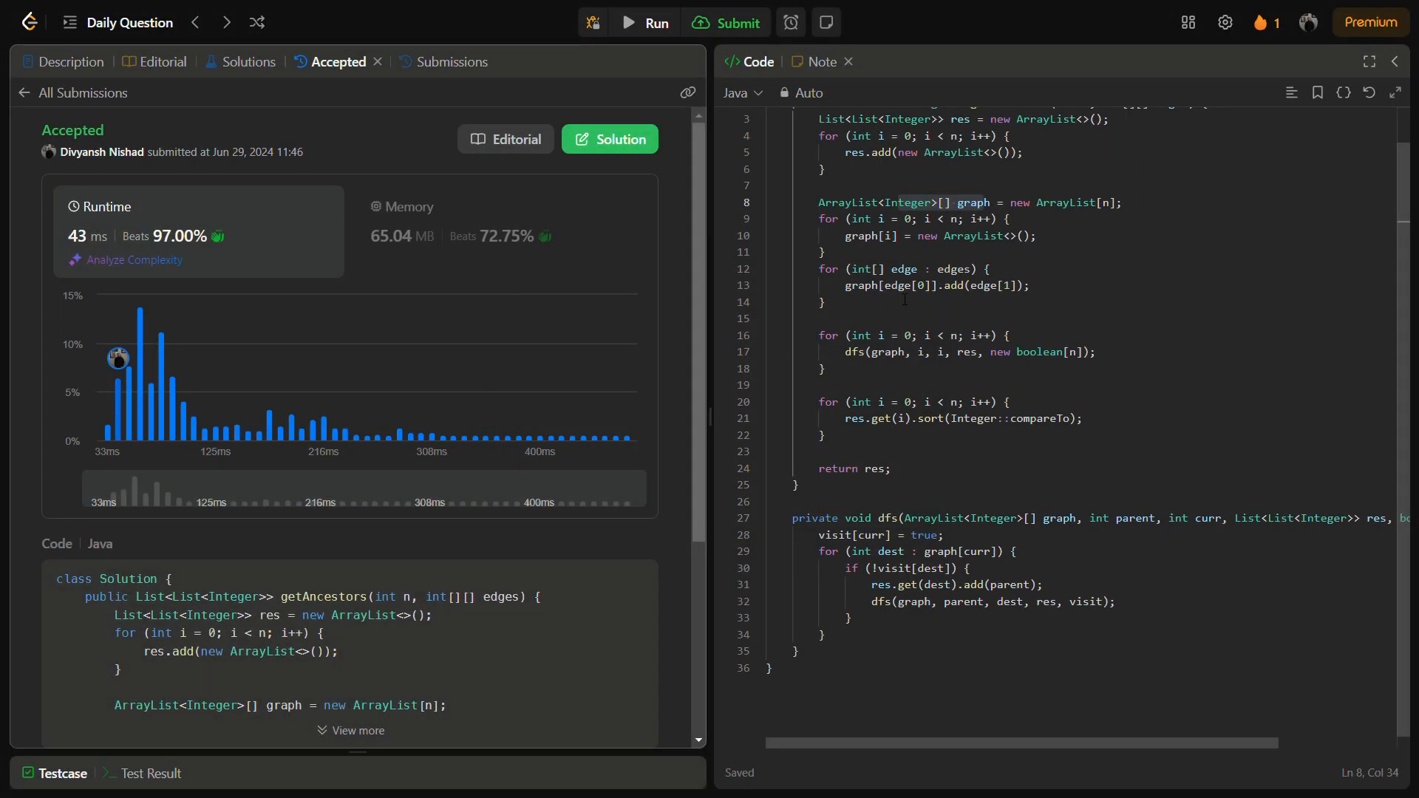